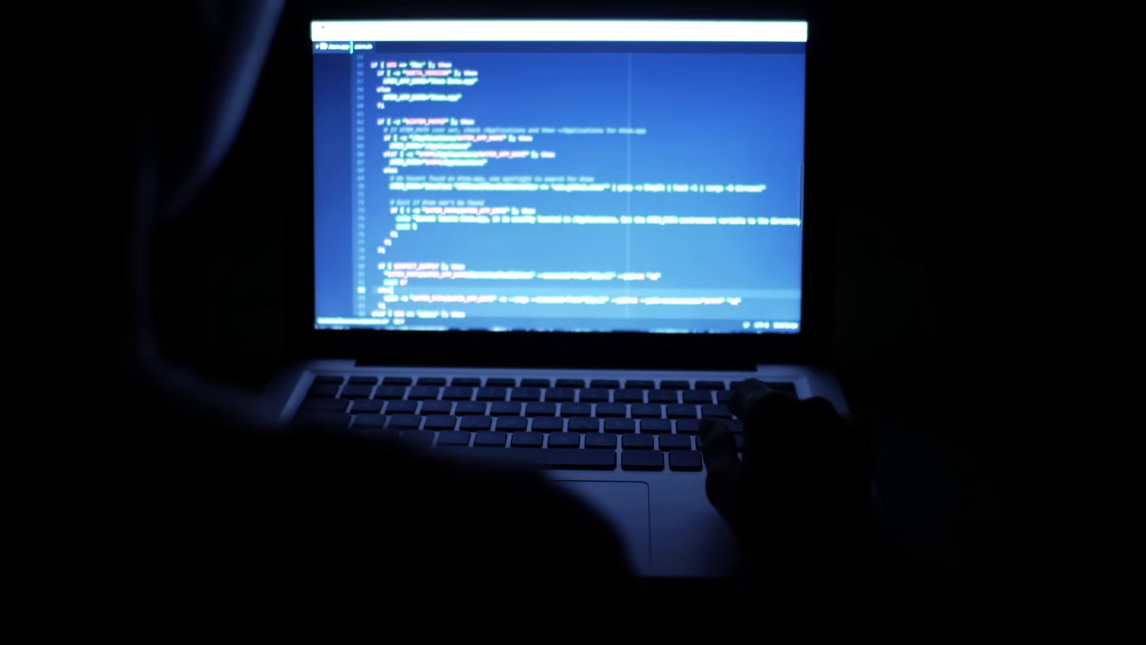
Step: Scroll to the Data Brokers step, where Crunchbase removal is enabled
scroll("down", 3)
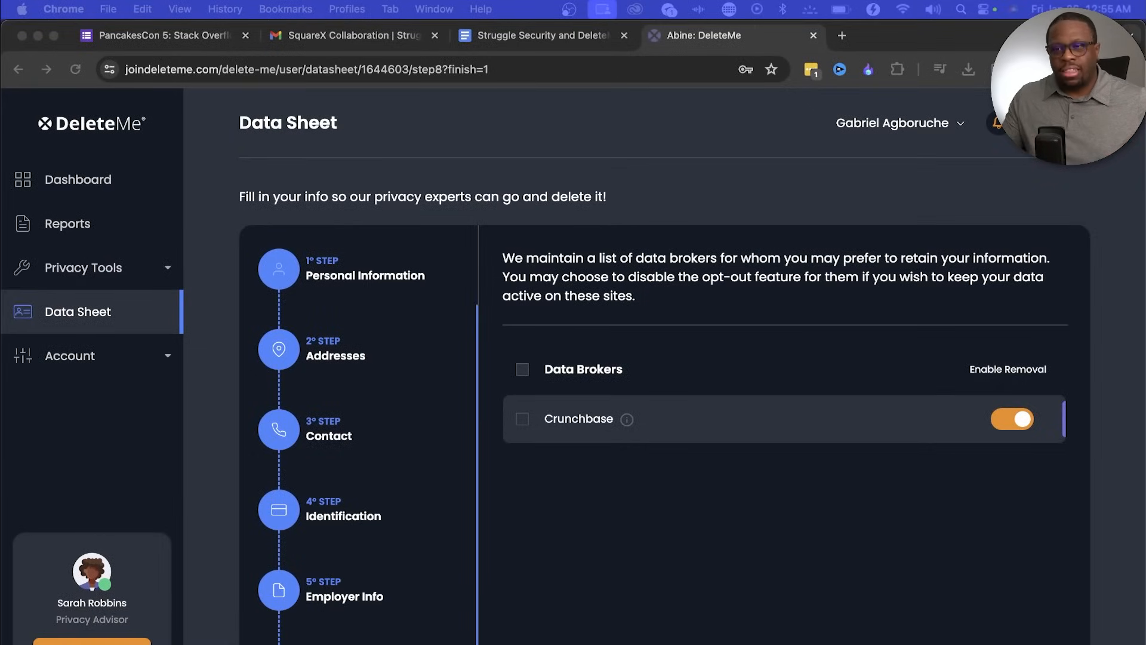
mouse_move(335, 164)
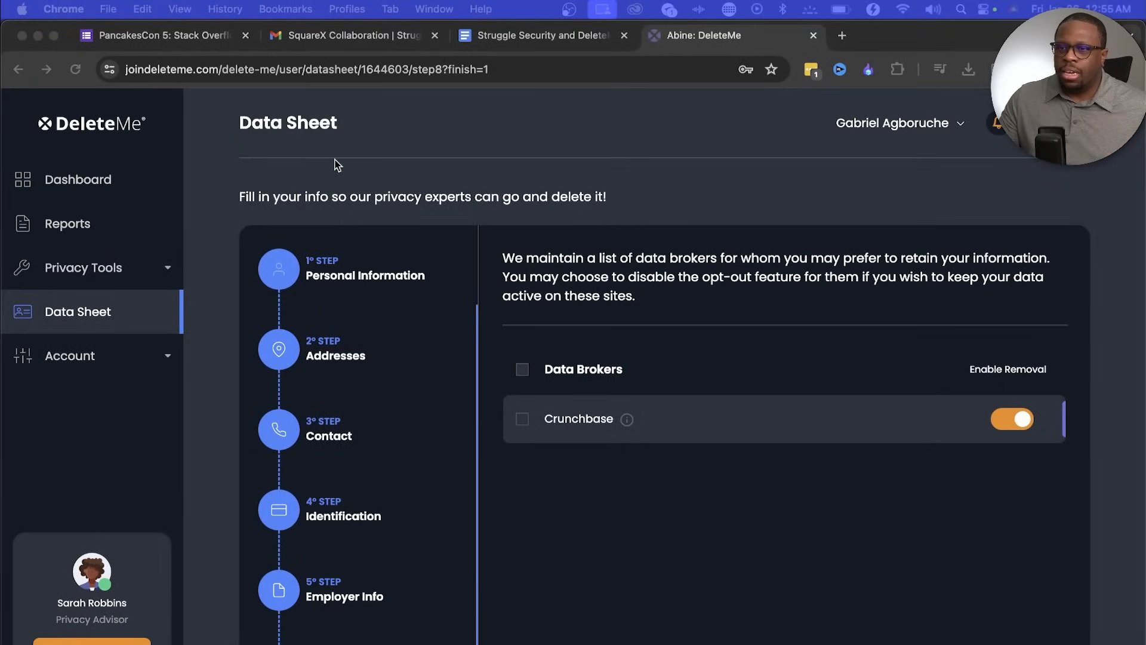
mouse_move(354, 250)
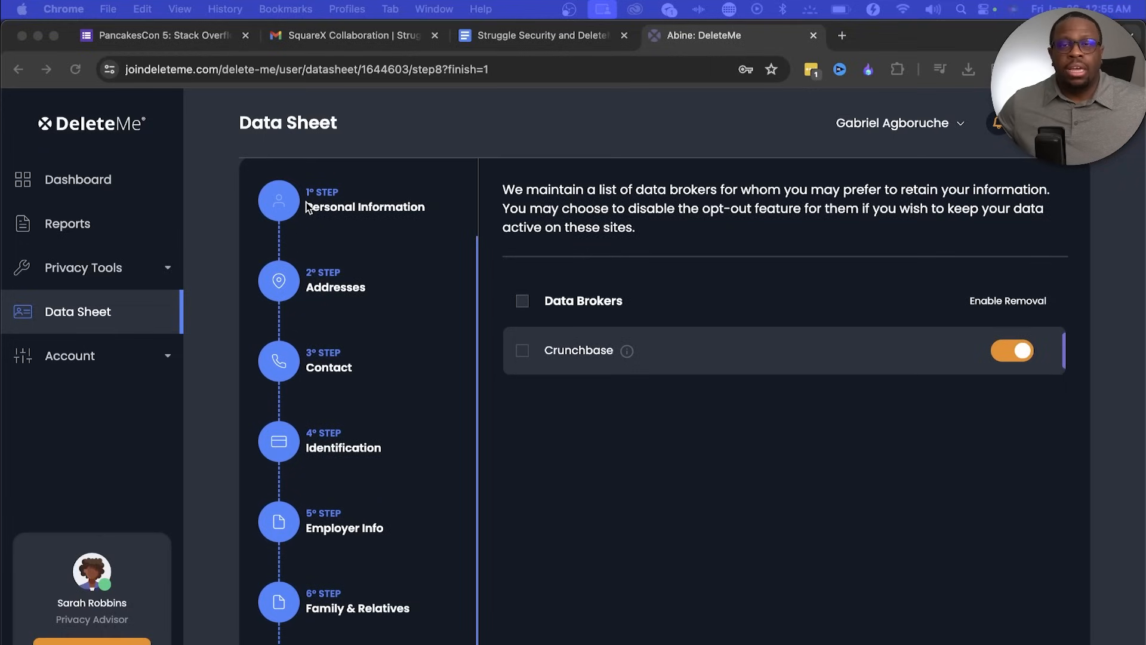
scroll("down", 3)
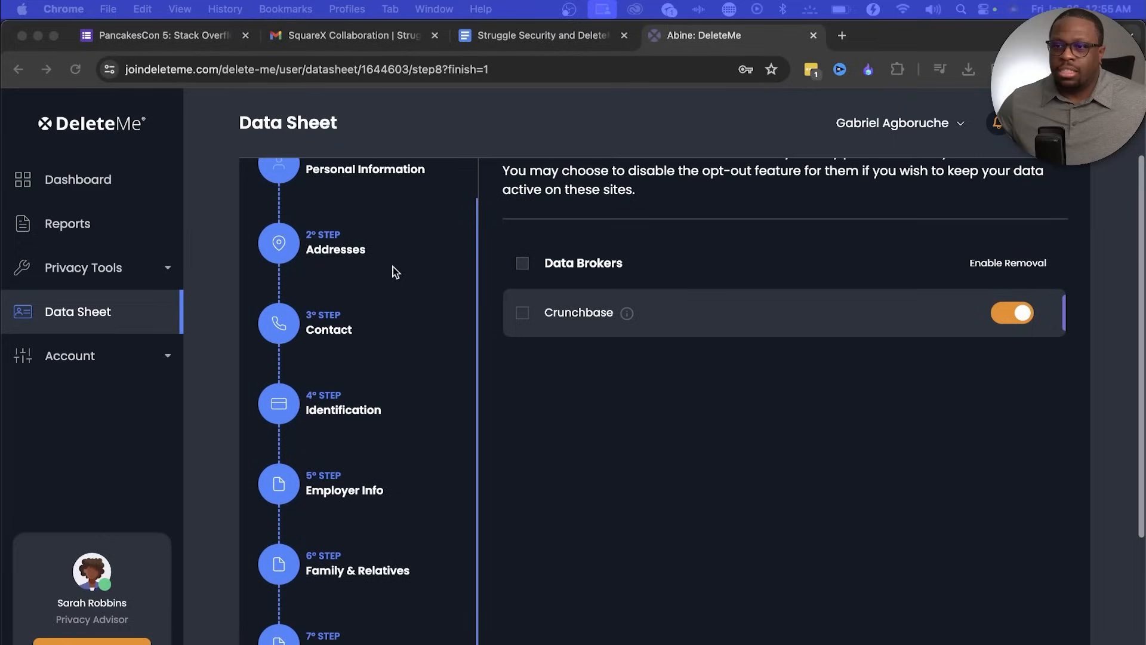
mouse_move(355, 345)
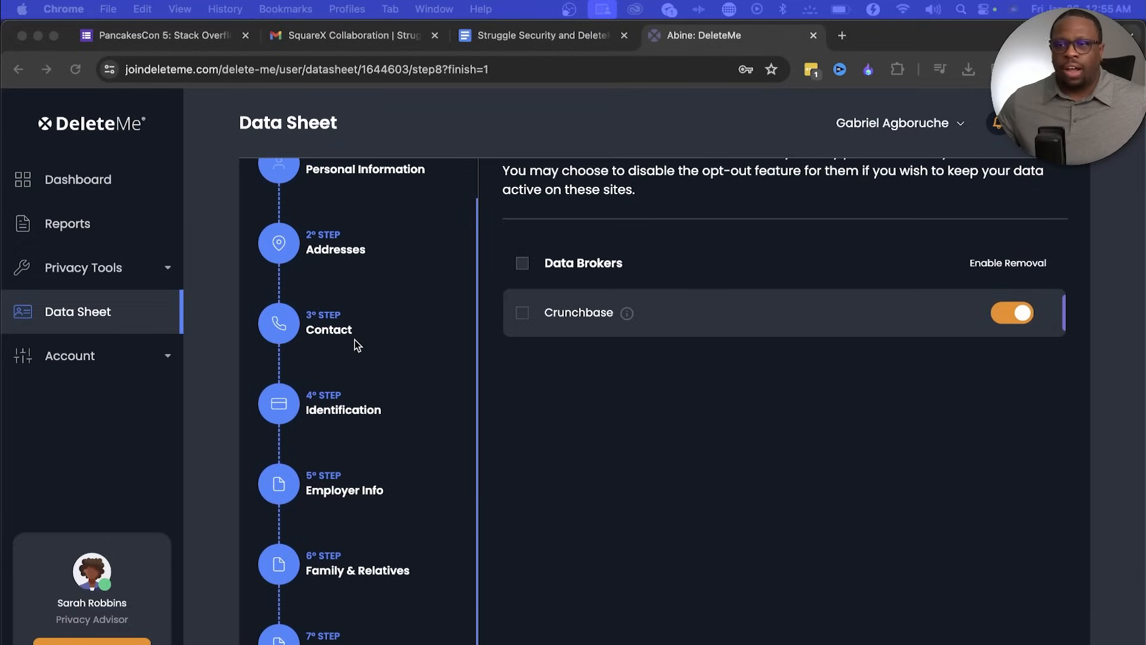
scroll("down", 3)
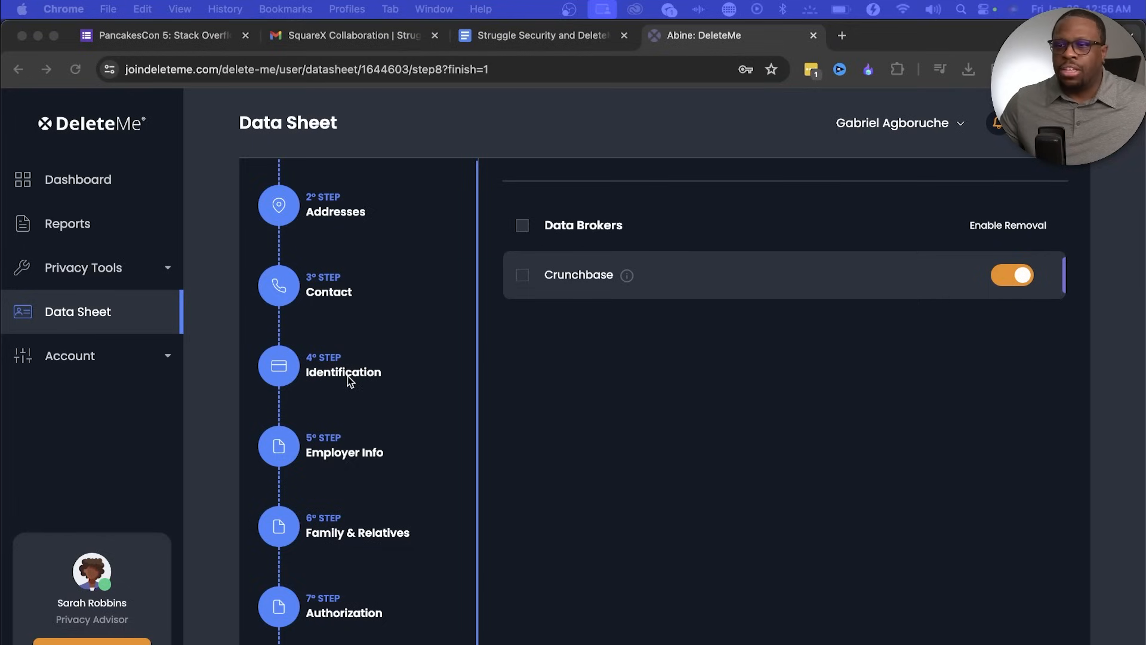
scroll("down", 3)
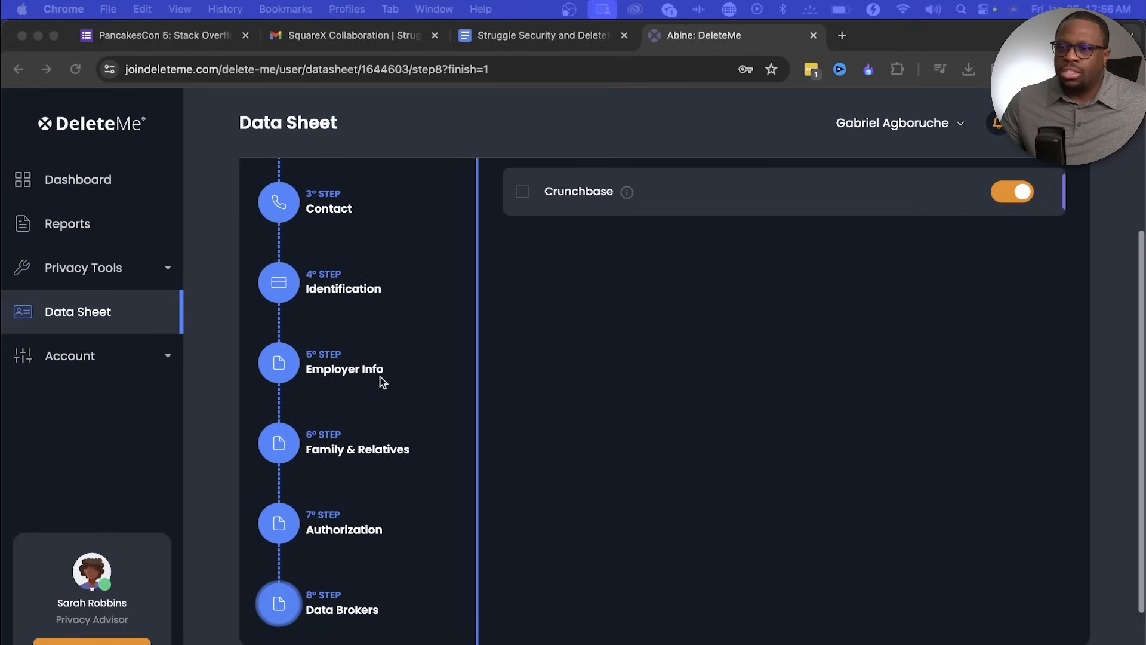
mouse_move(355, 372)
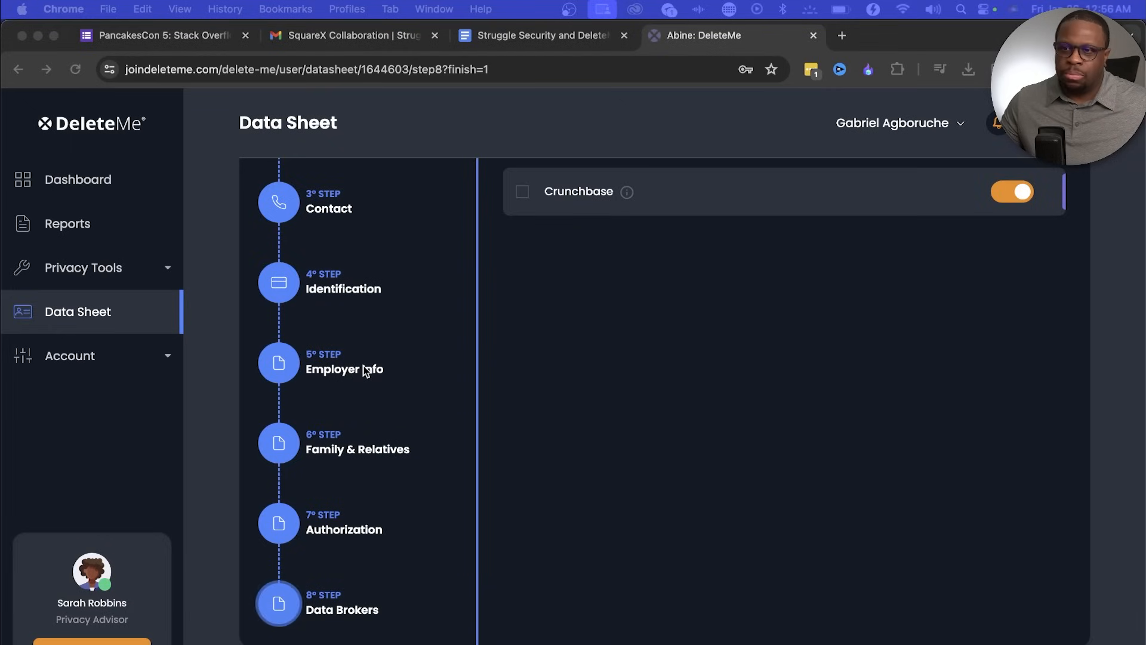
scroll("down", 3)
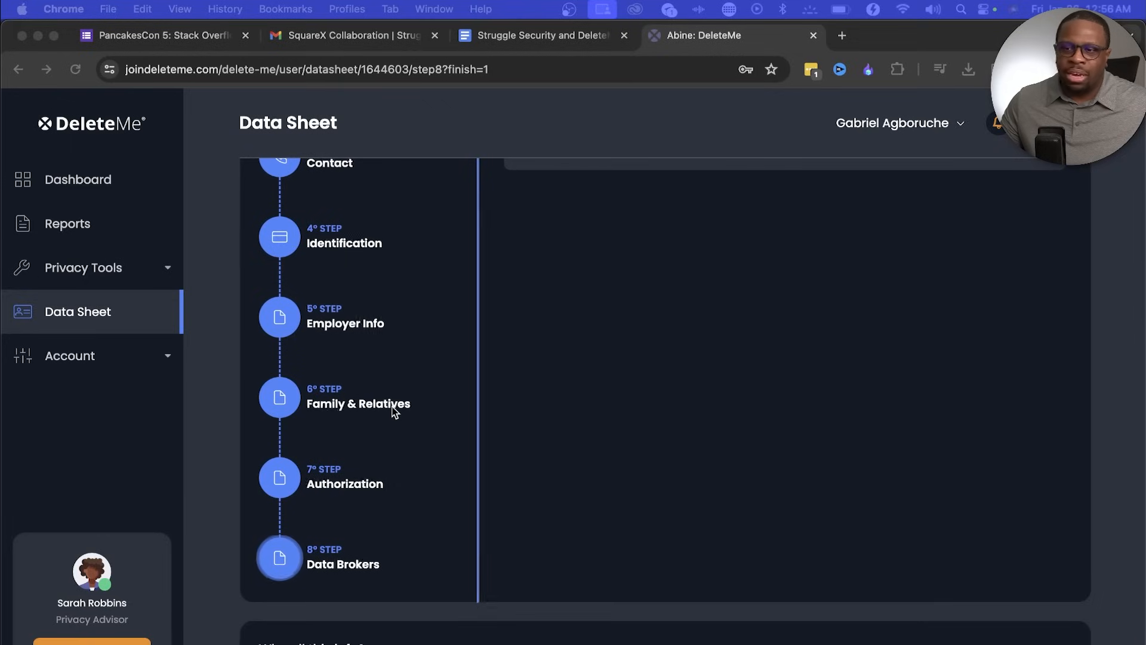
mouse_move(375, 482)
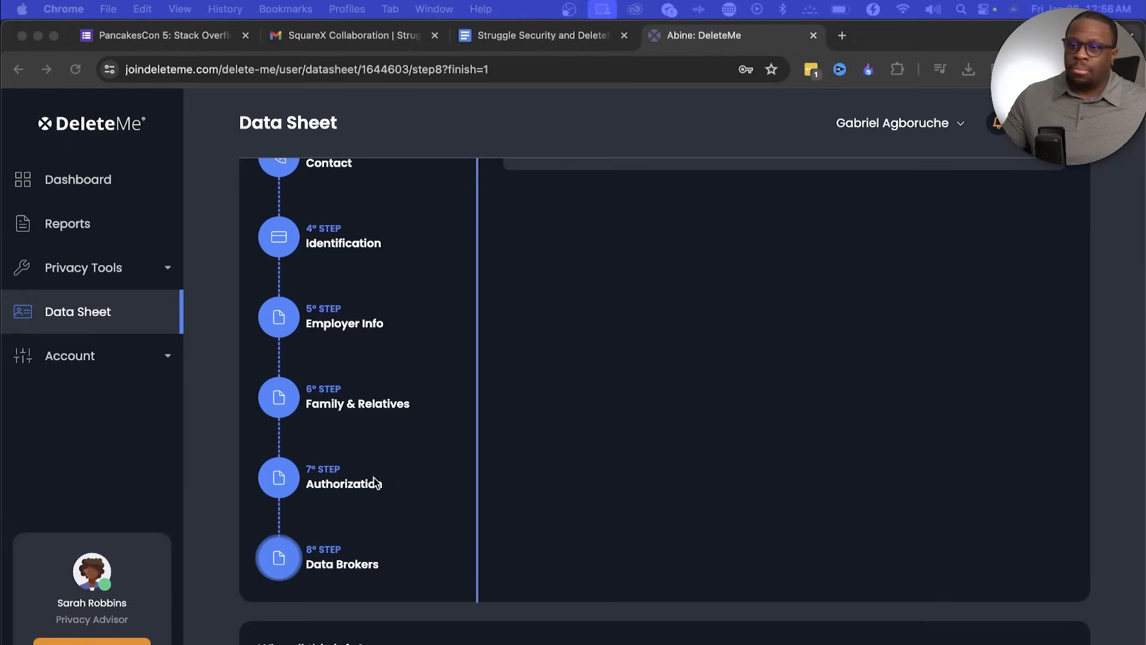
mouse_move(337, 574)
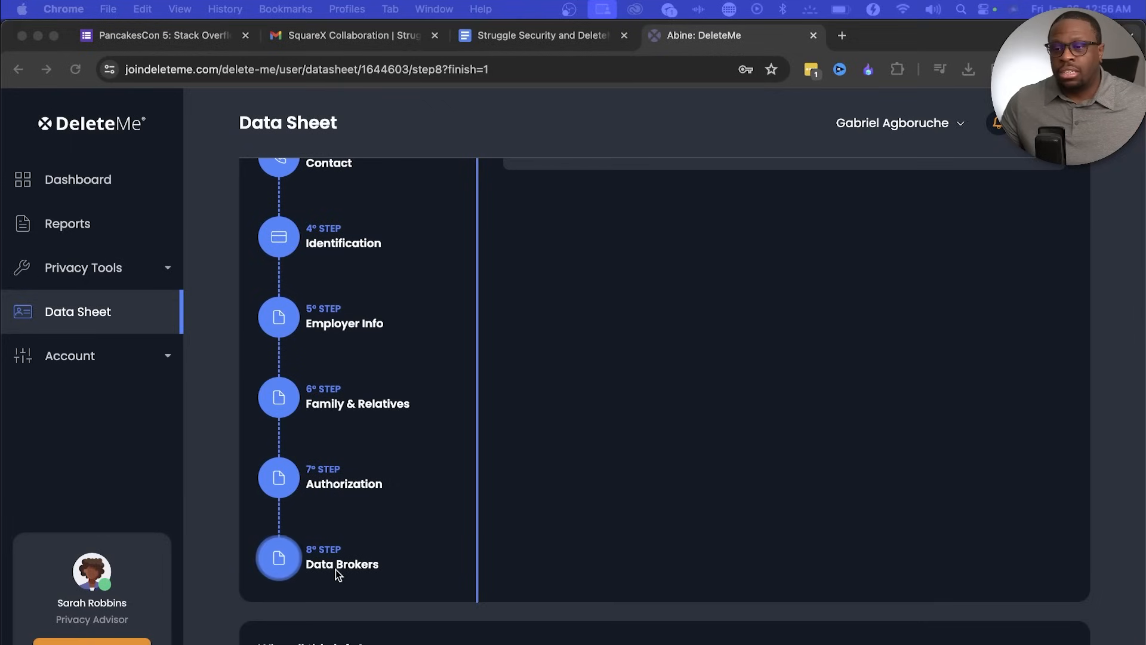
scroll("down", 3)
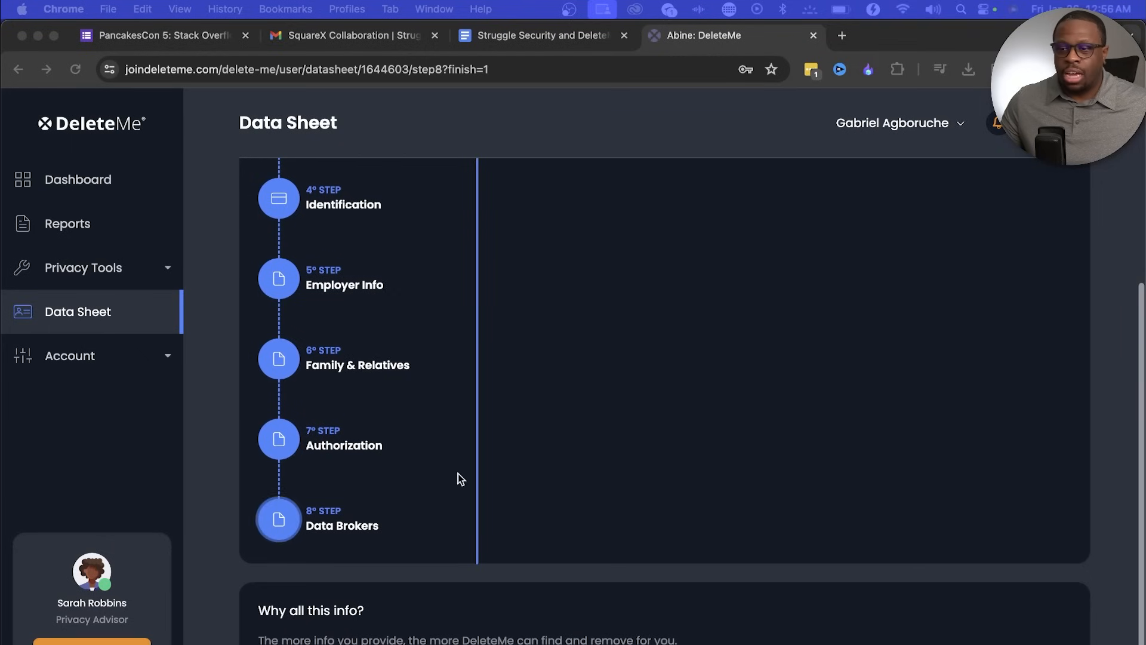
scroll("up", 3)
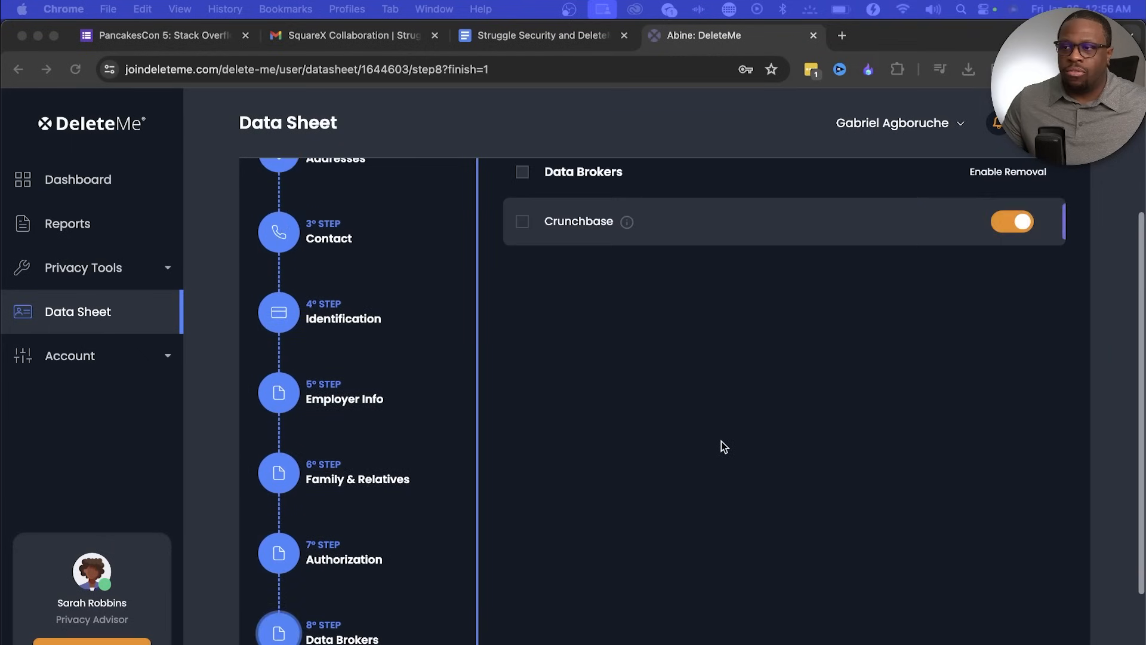
scroll("up", 3)
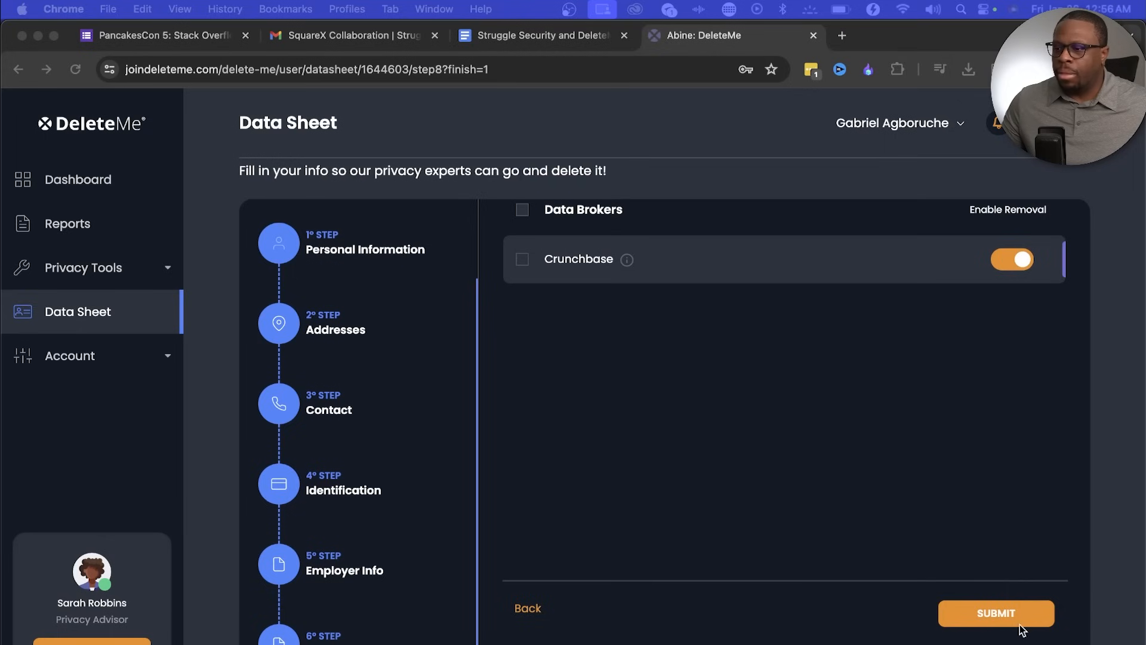
mouse_move(901, 615)
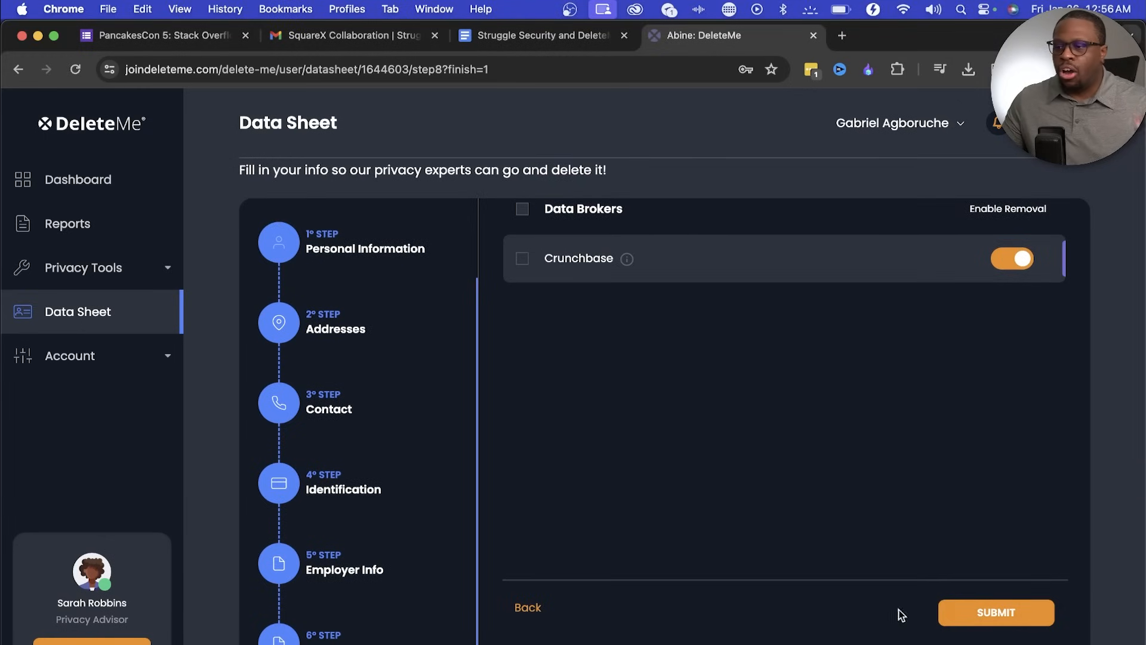
Step: Submit the completed data sheet and scroll through its saved summary
left_click(996, 612)
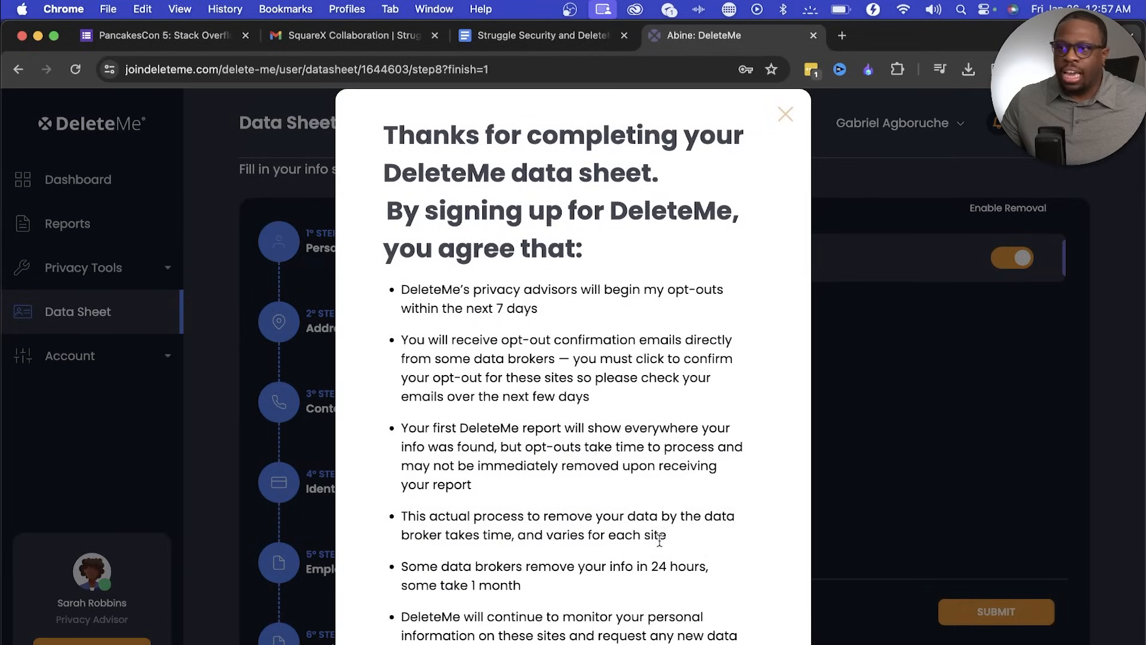
mouse_move(511, 136)
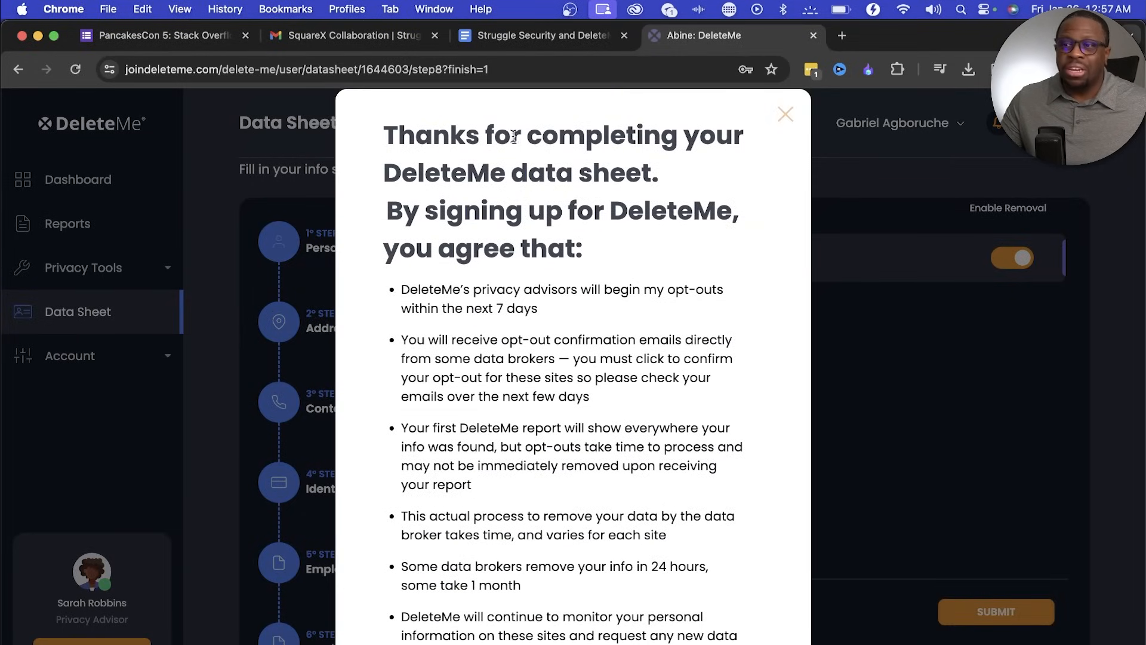
mouse_move(702, 205)
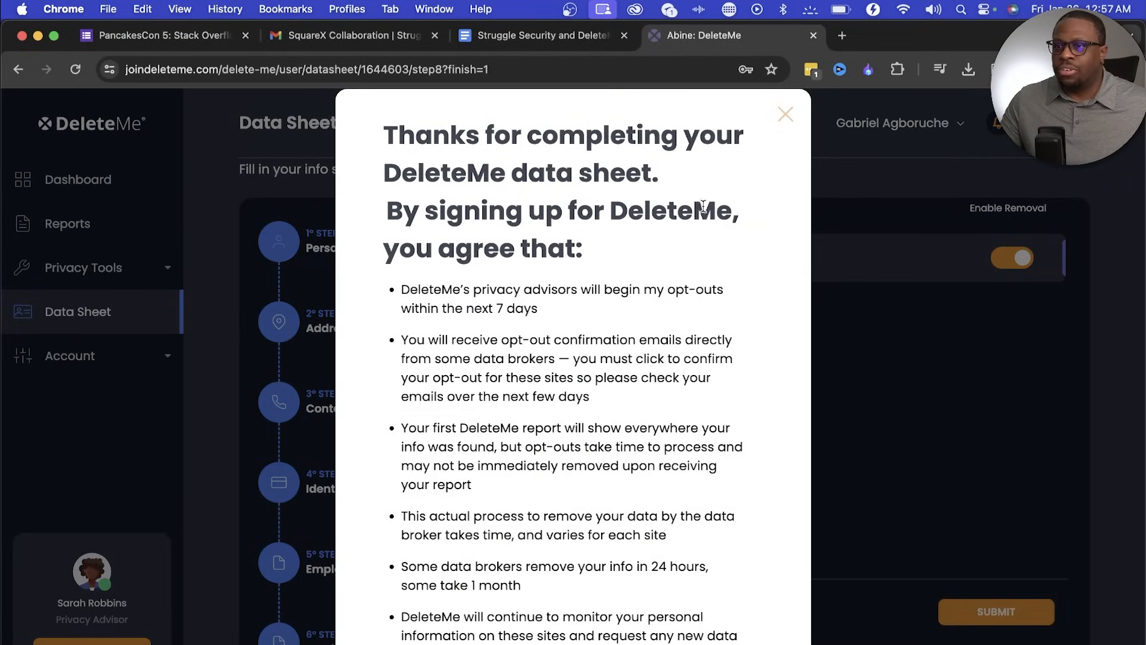
scroll("down", 3)
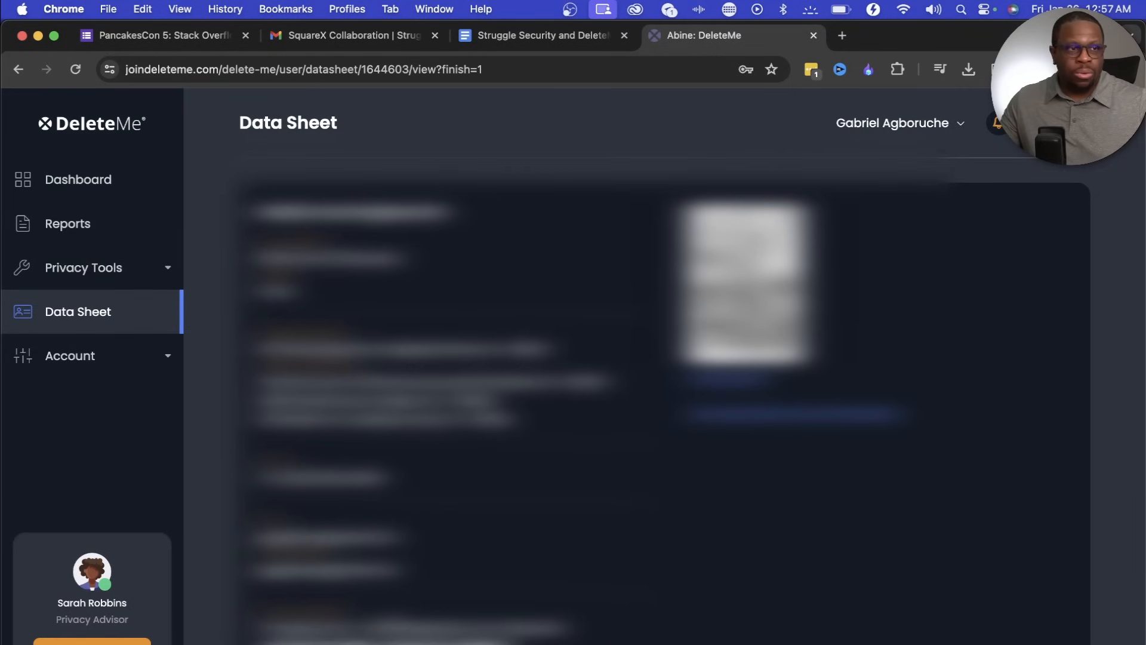
Step: Open Reports and scroll through the four scheduled reports, Jan/Feb in progress
left_click(67, 224)
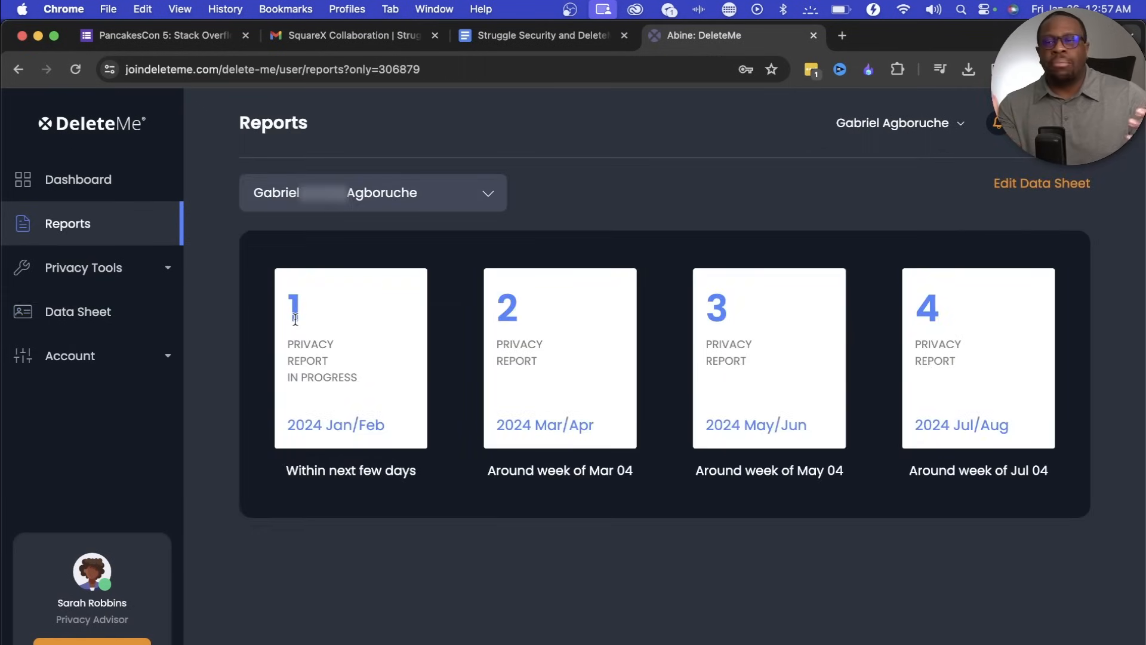
mouse_move(475, 401)
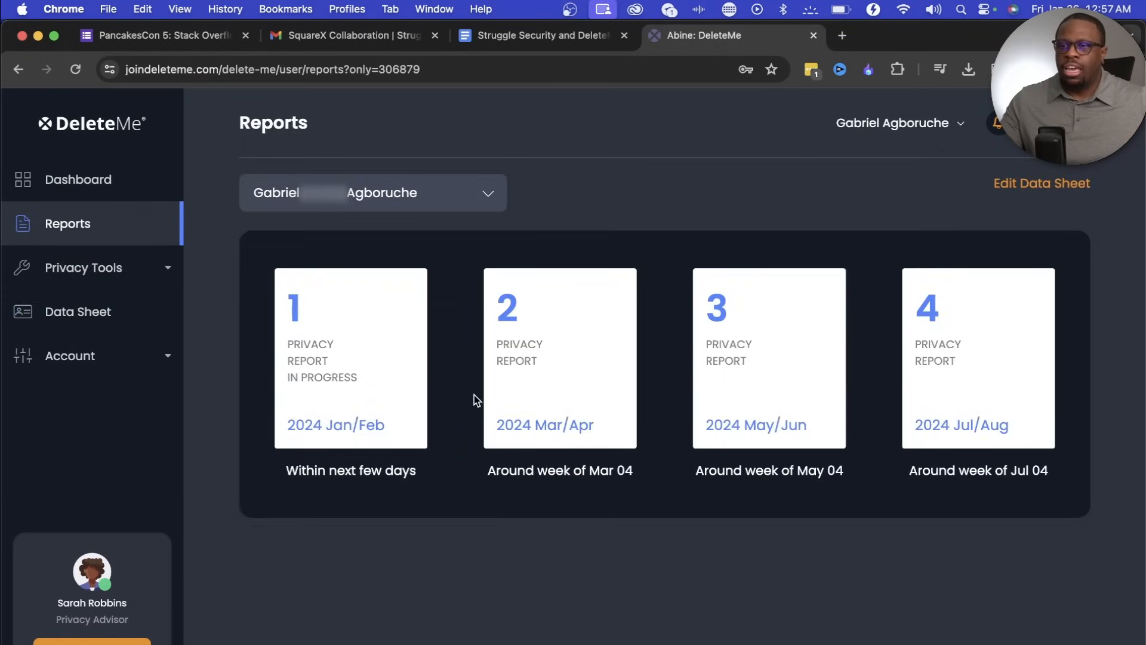
mouse_move(325, 451)
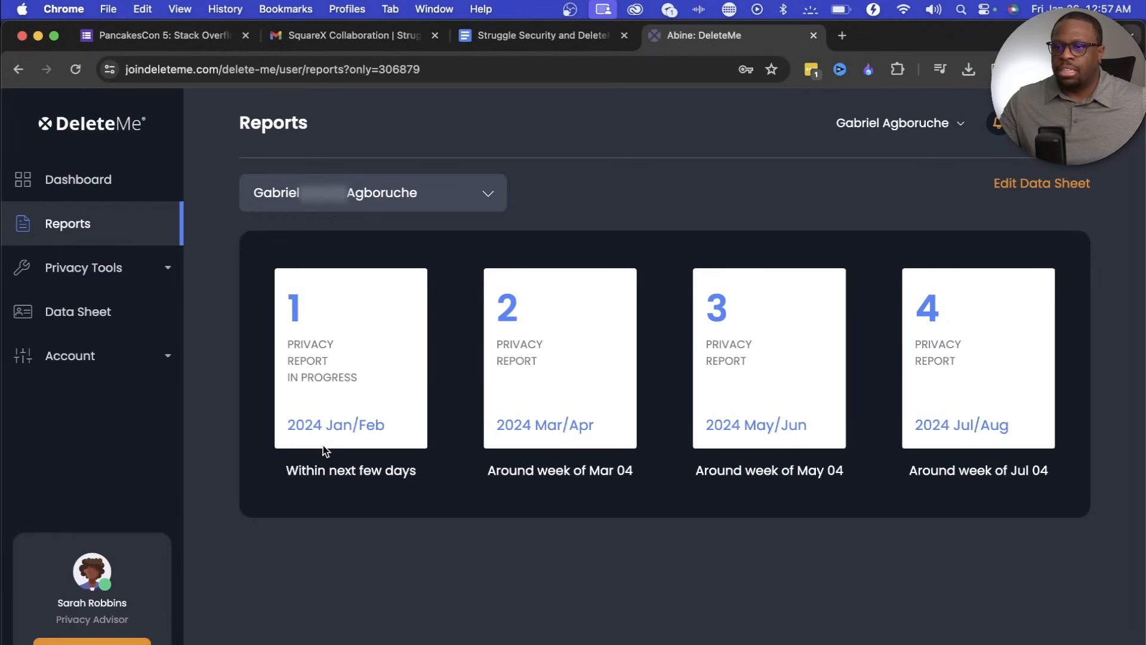
mouse_move(348, 476)
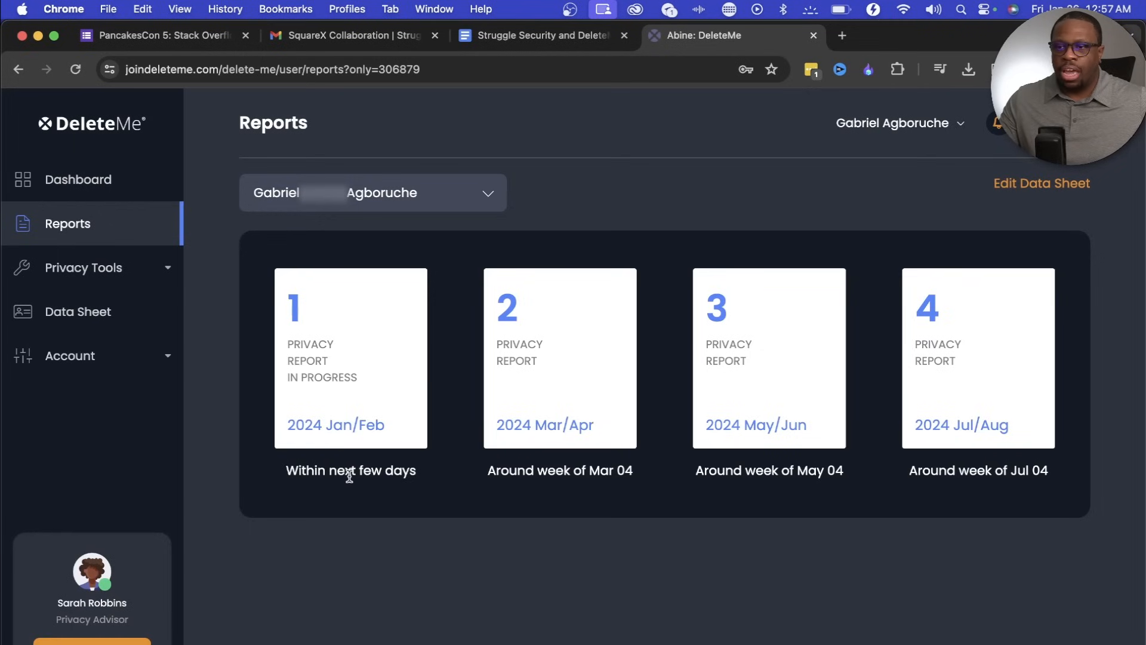
mouse_move(538, 479)
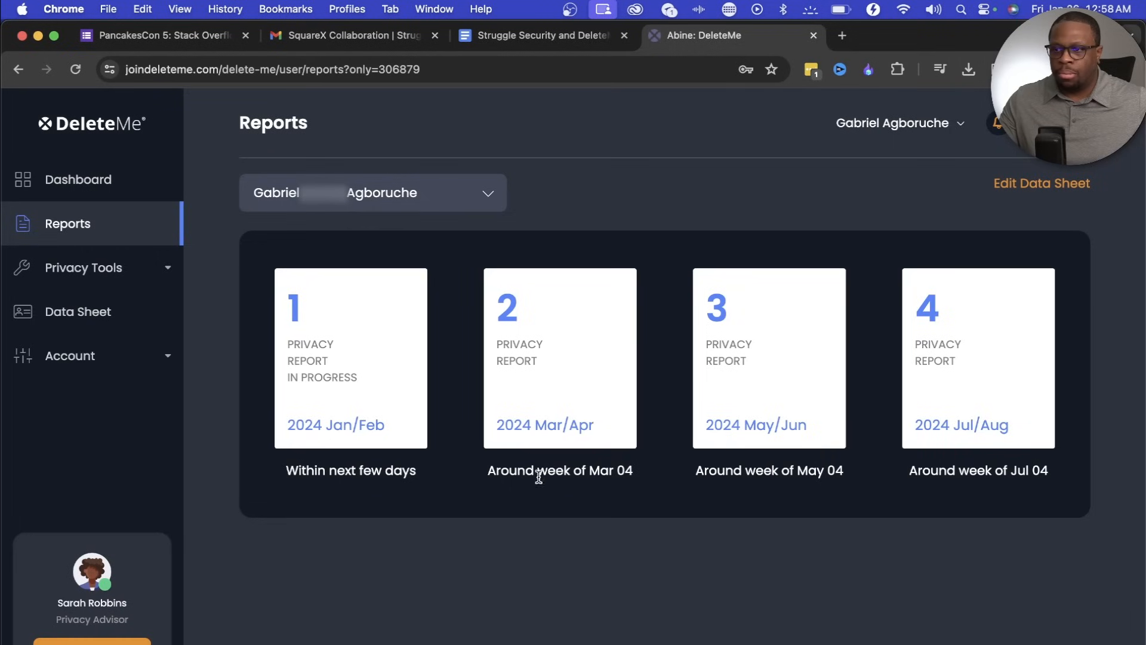
mouse_move(583, 519)
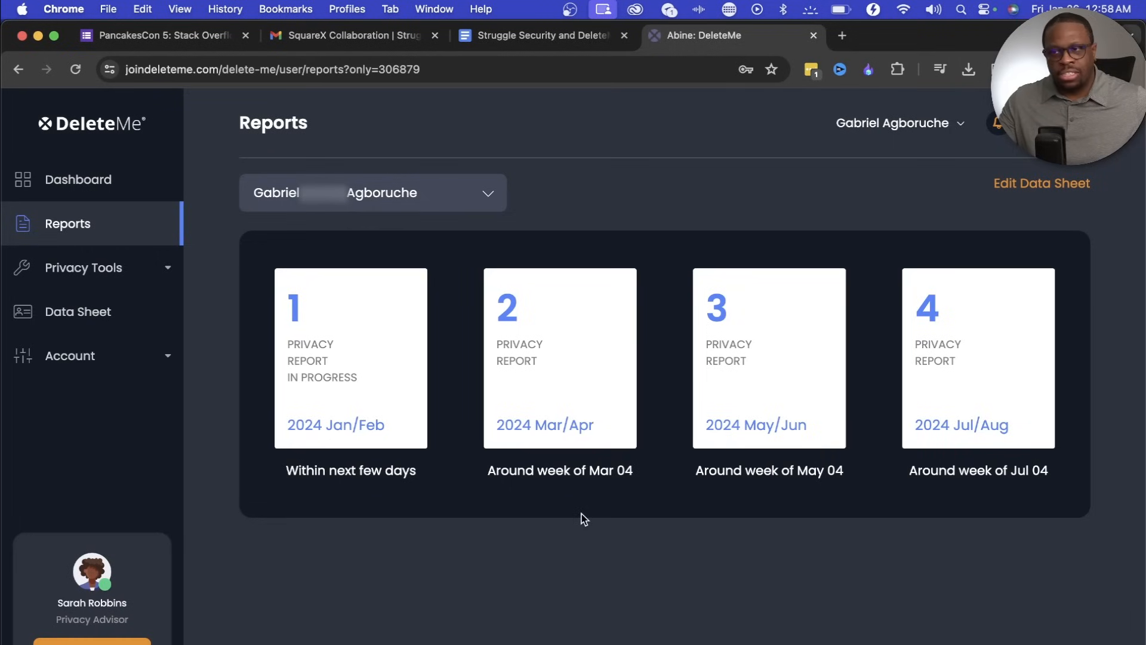
mouse_move(502, 356)
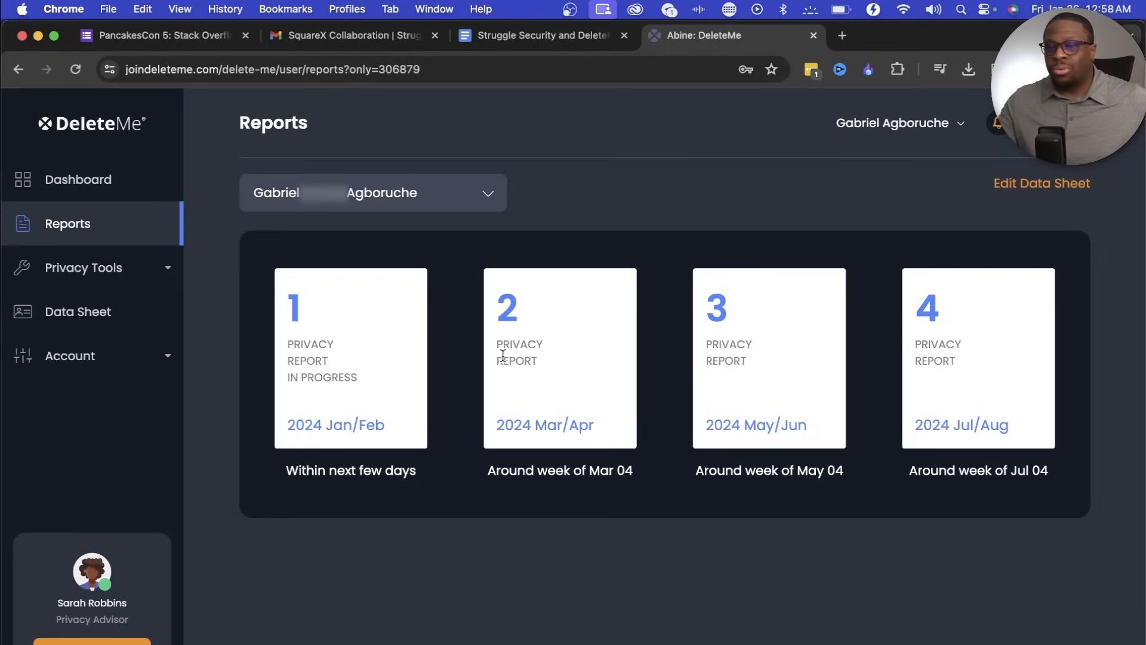
mouse_move(496, 371)
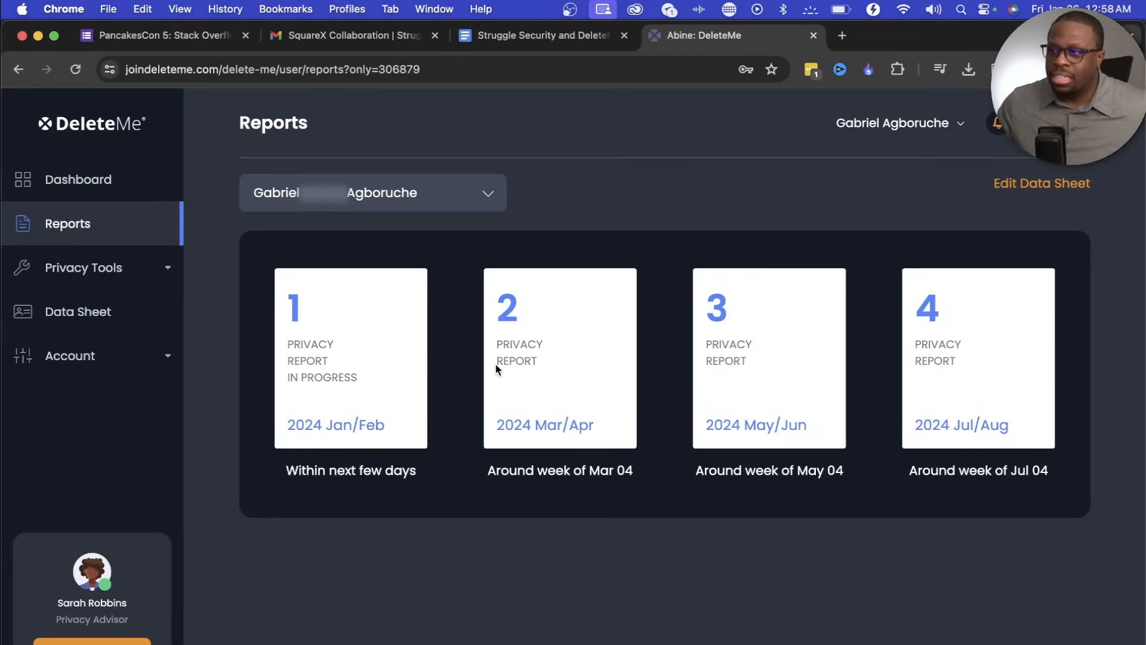
mouse_move(497, 365)
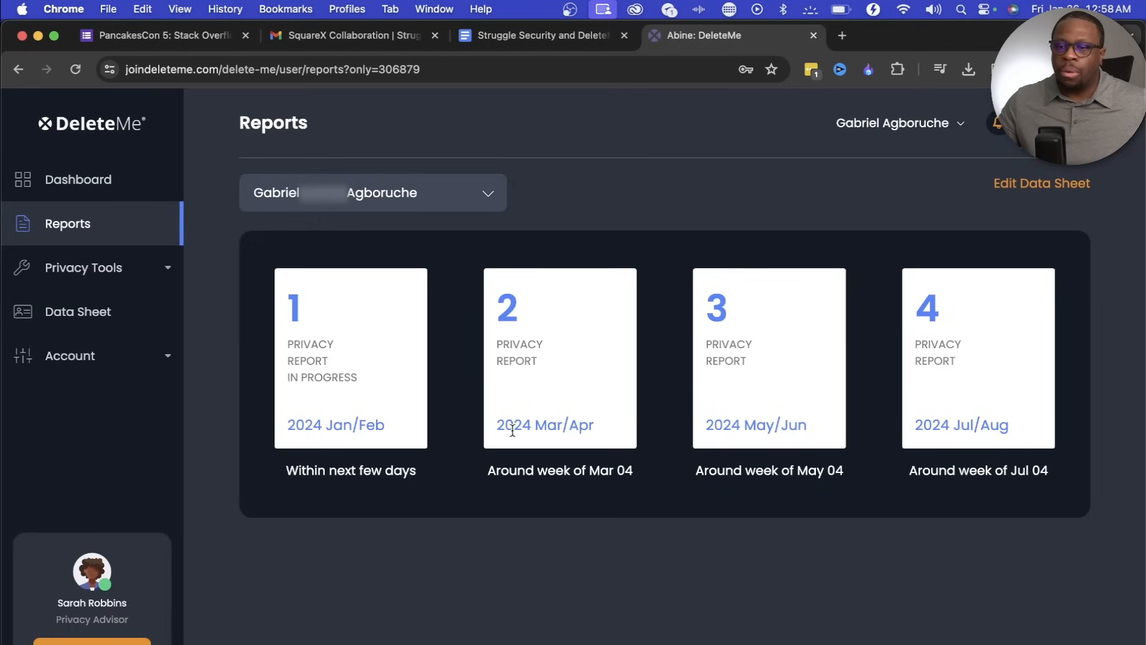
mouse_move(111, 583)
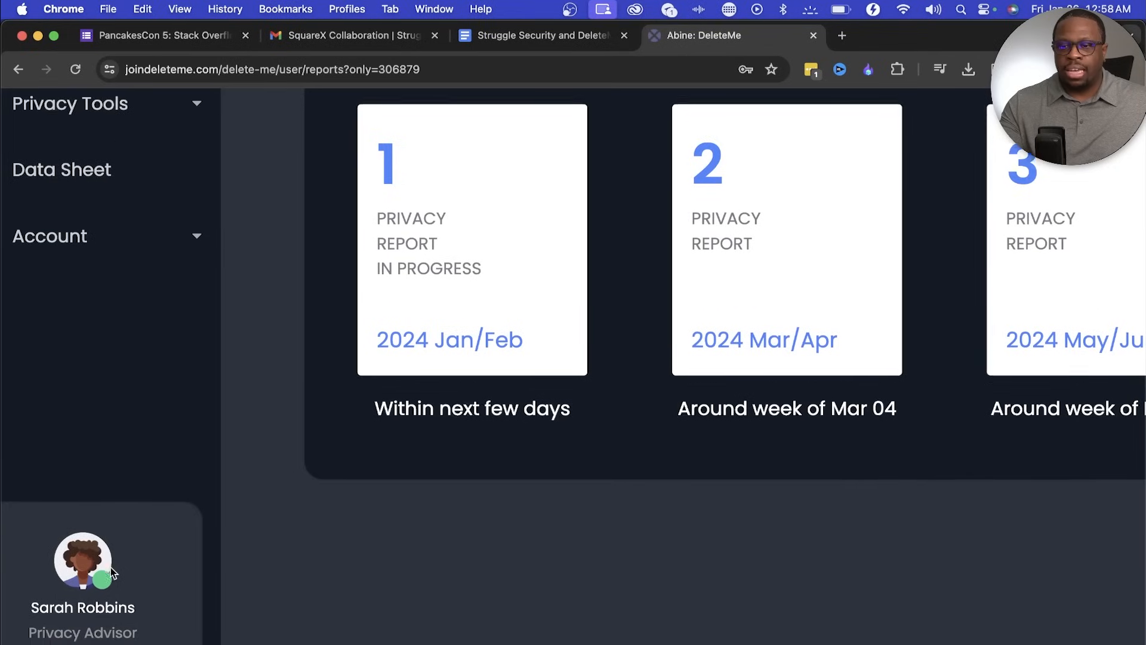
scroll("down", 3)
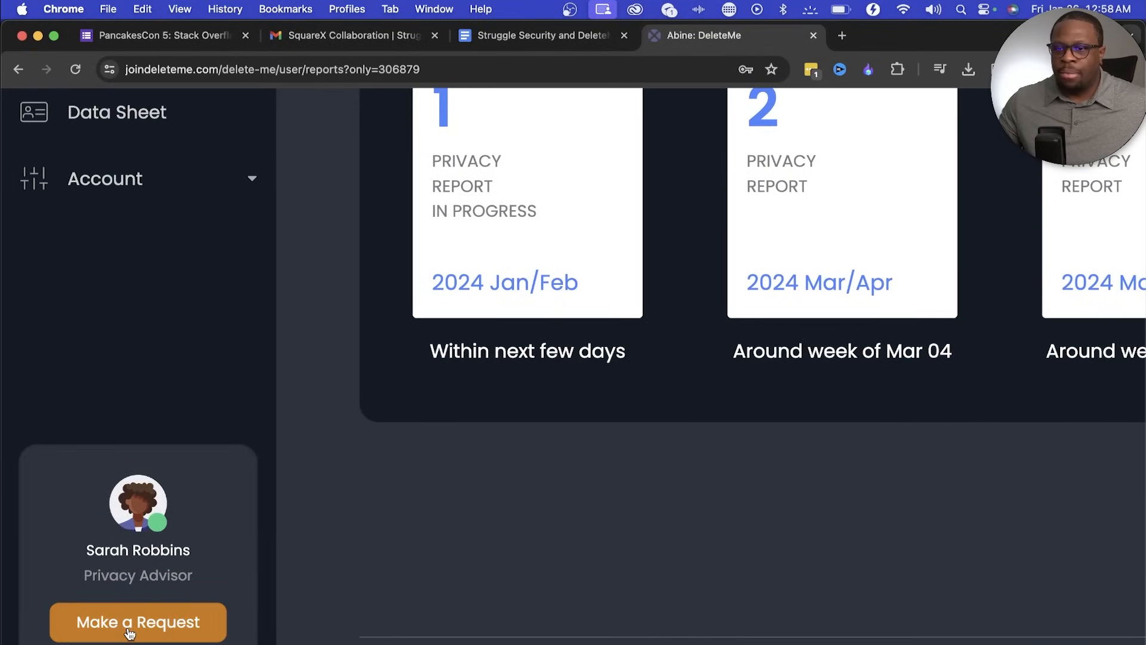
Step: Open Search Yourself under Privacy Tools and attempt a Google search of own details
left_click(138, 622)
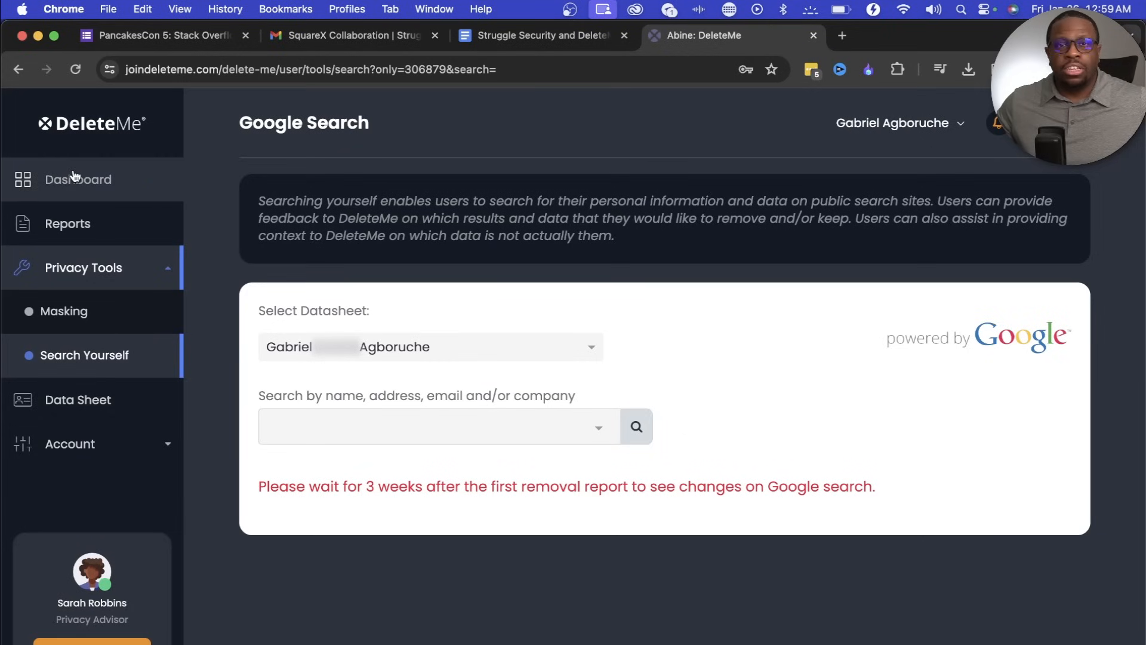
mouse_move(359, 287)
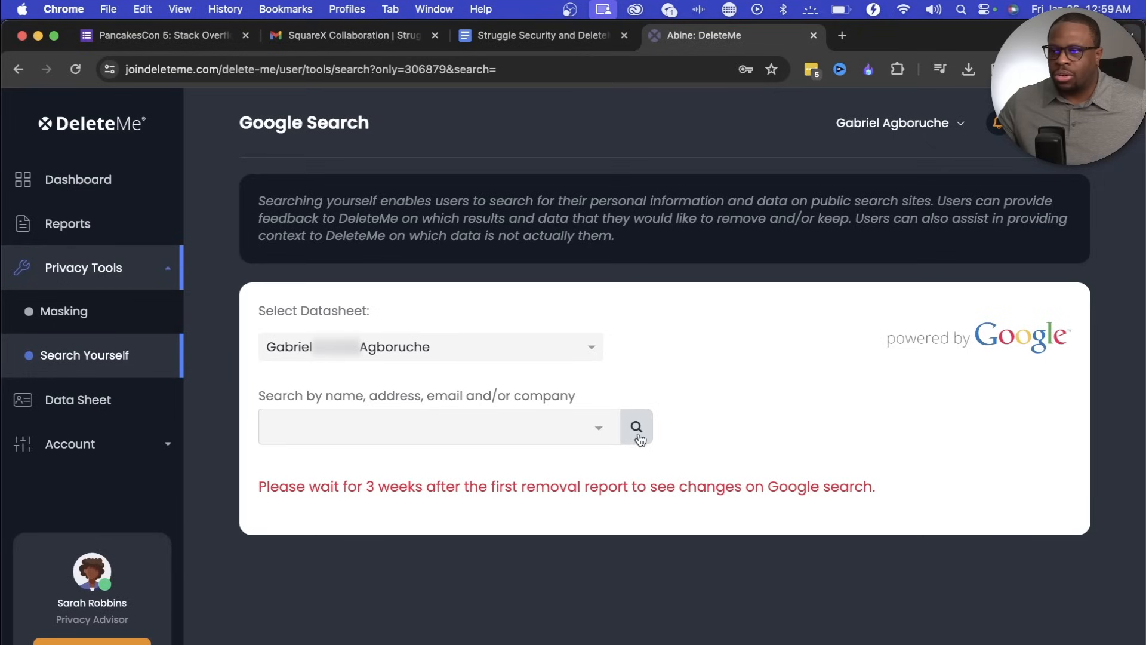
left_click(83, 267)
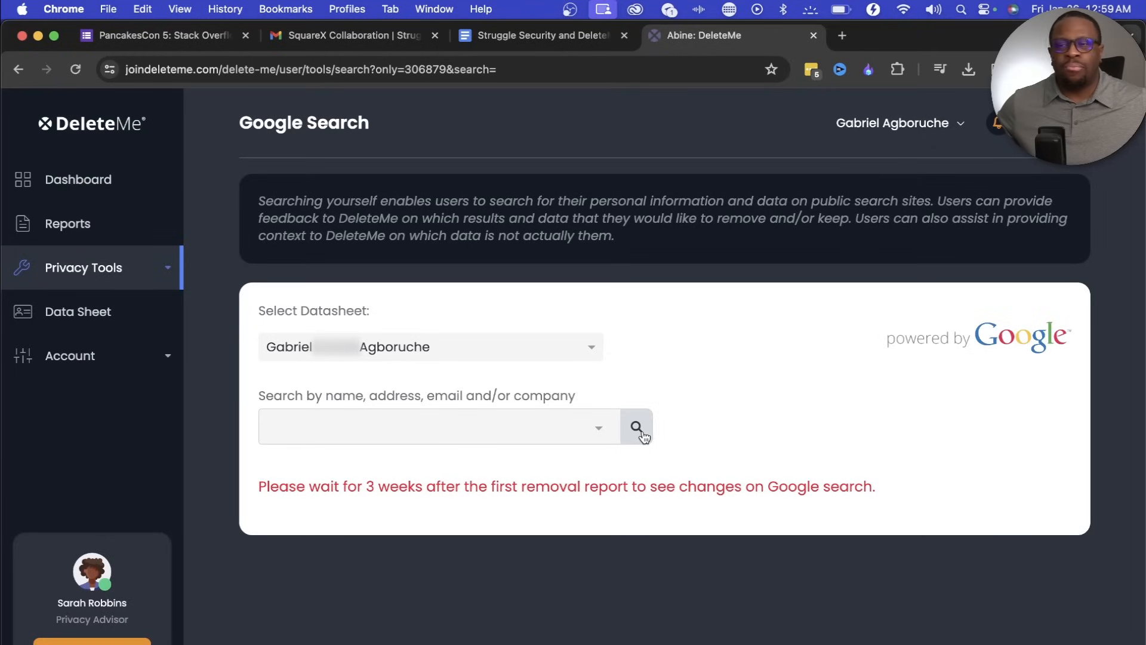
Step: Go back to the Privacy Dashboard showing the first report in production
left_click(77, 180)
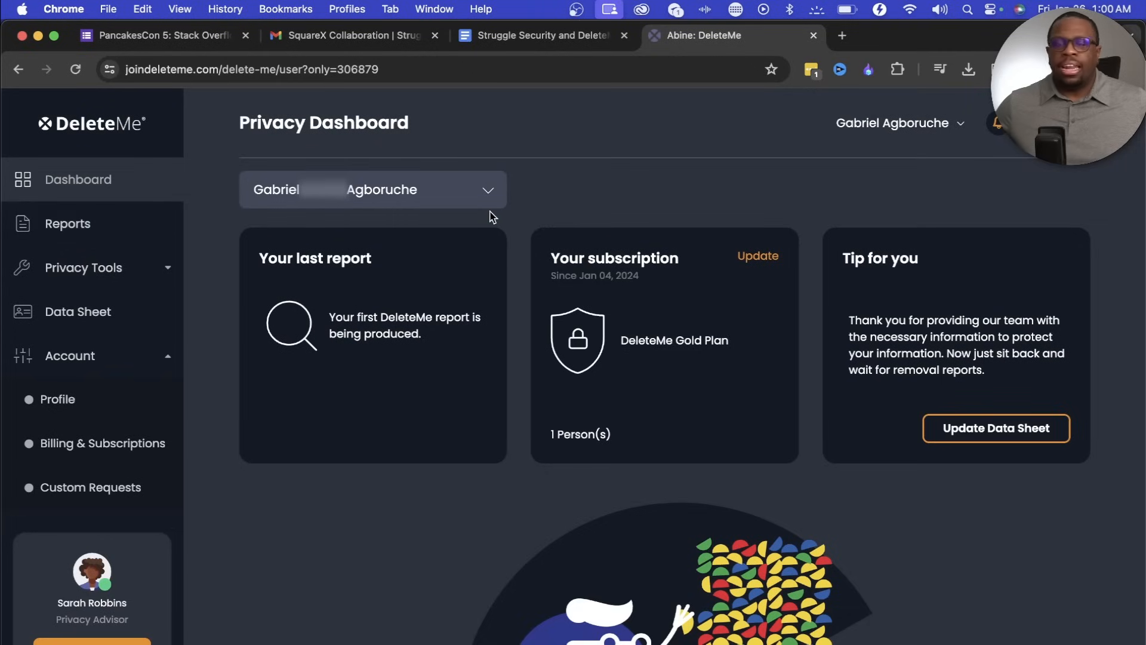
mouse_move(523, 175)
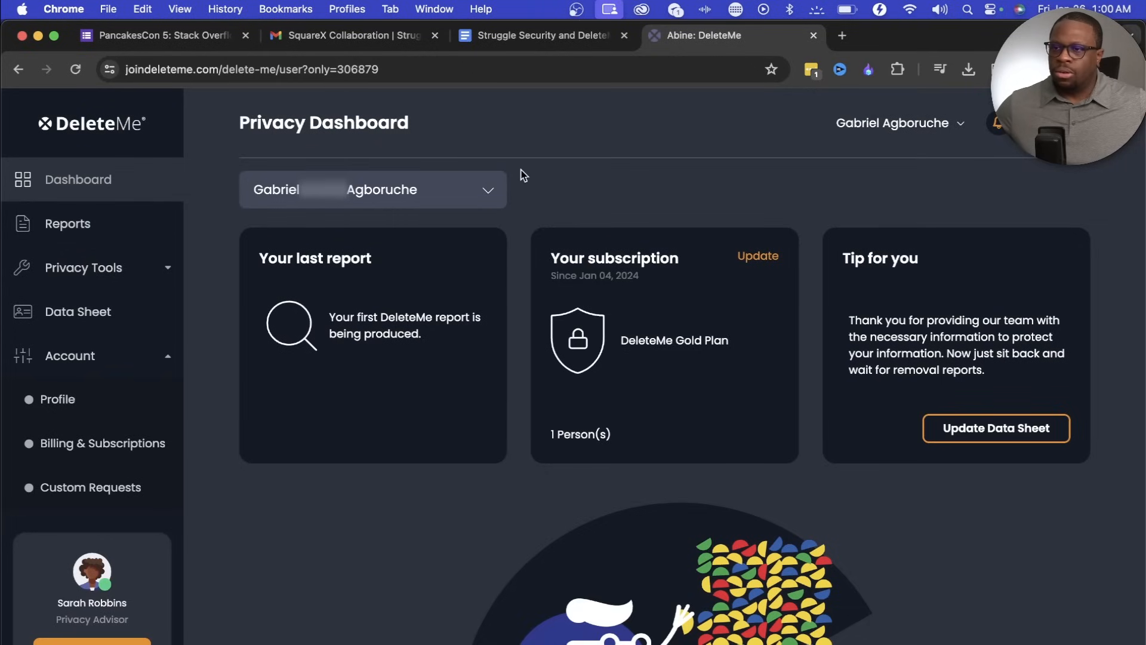
mouse_move(914, 264)
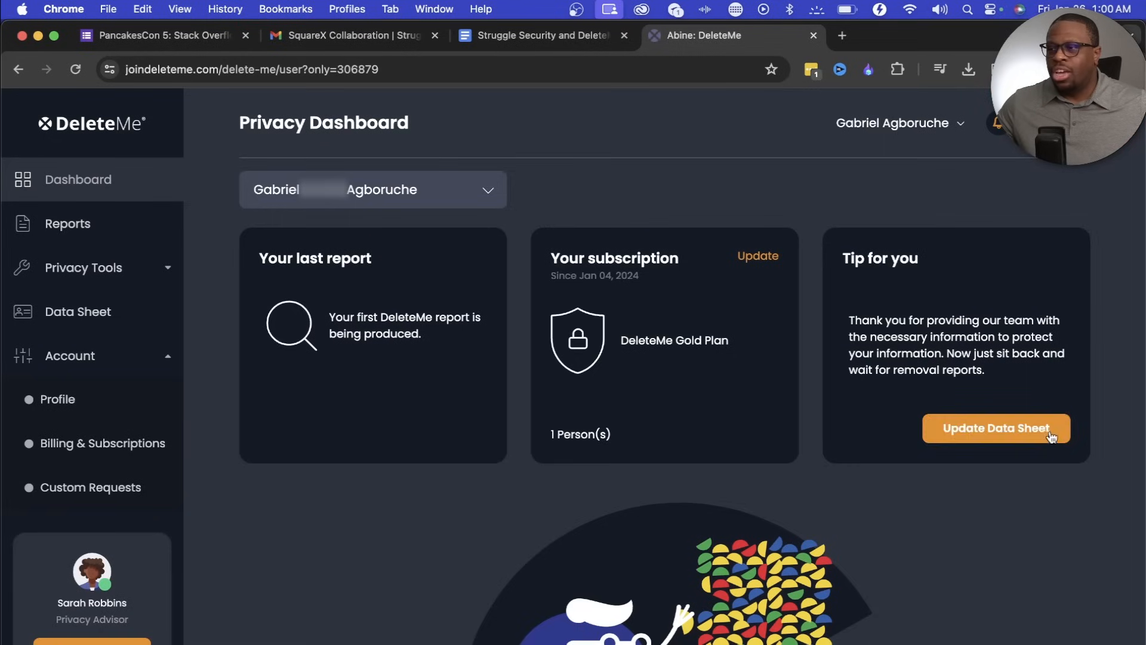
Step: Check the data sheet, then view the finished Jan/Feb report from Reports
left_click(994, 428)
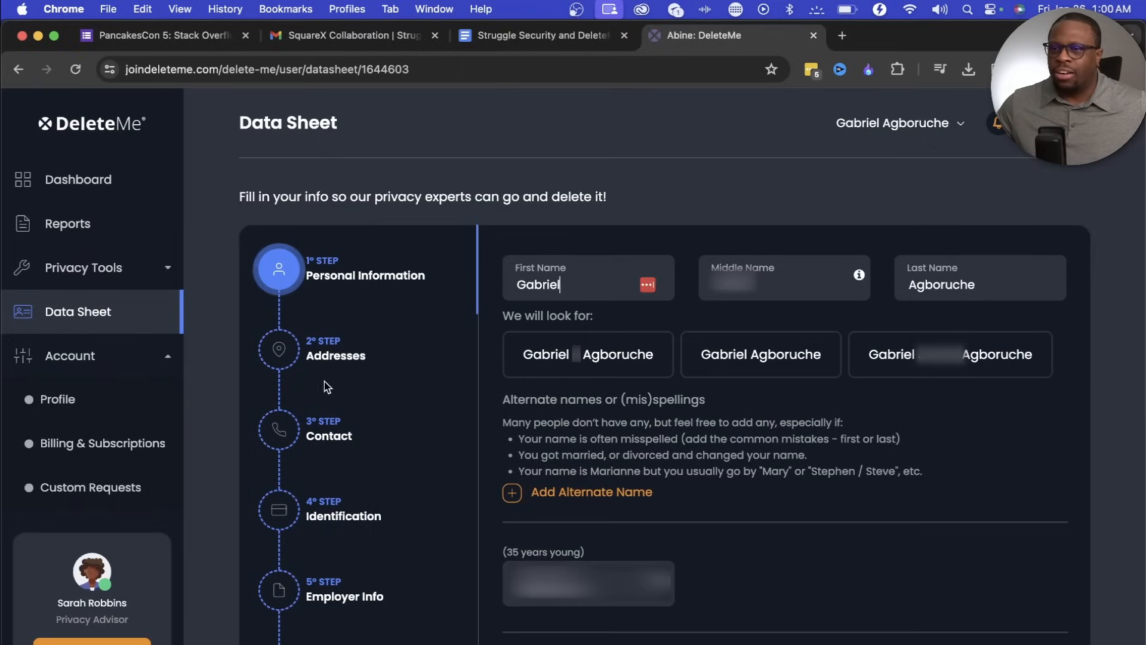
mouse_move(302, 362)
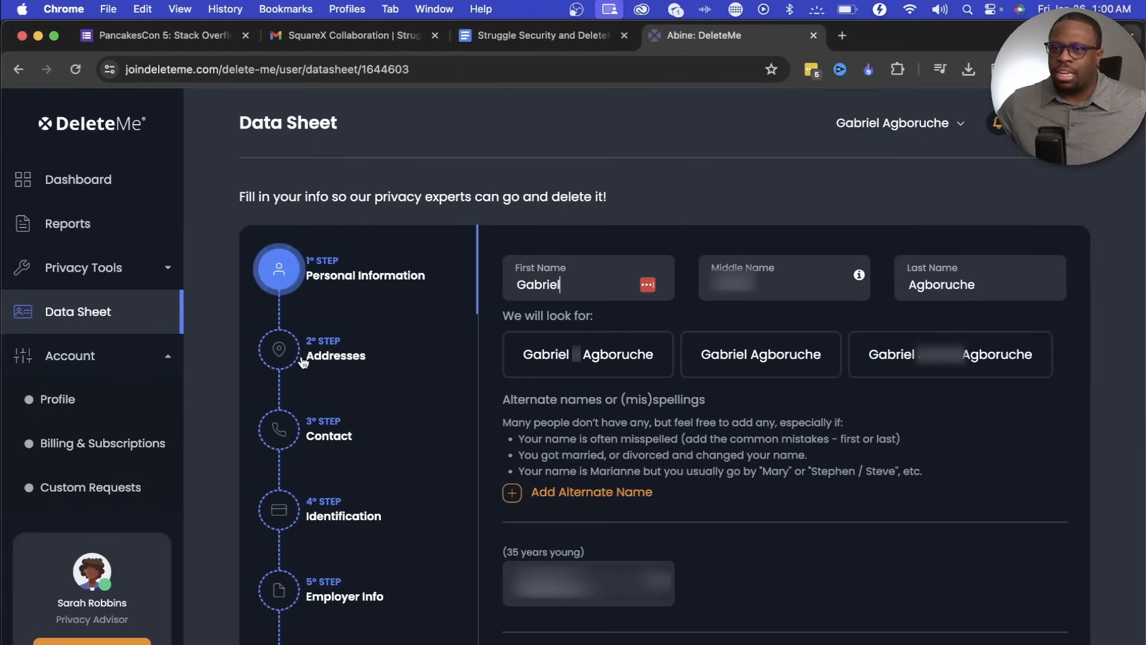
mouse_move(321, 366)
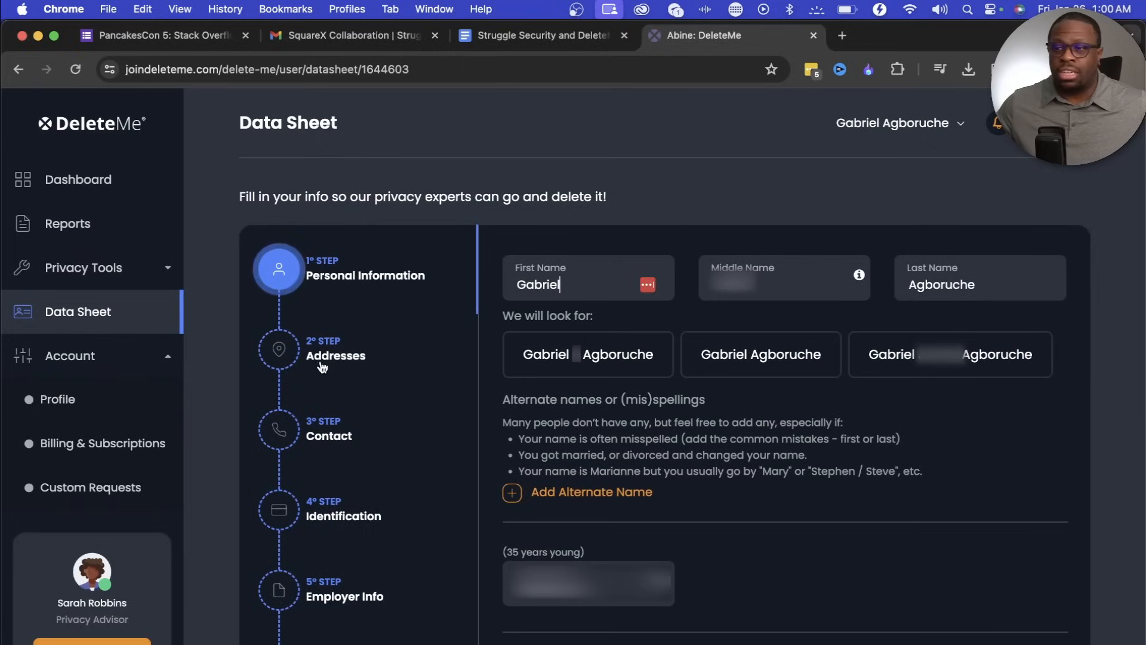
left_click(68, 224)
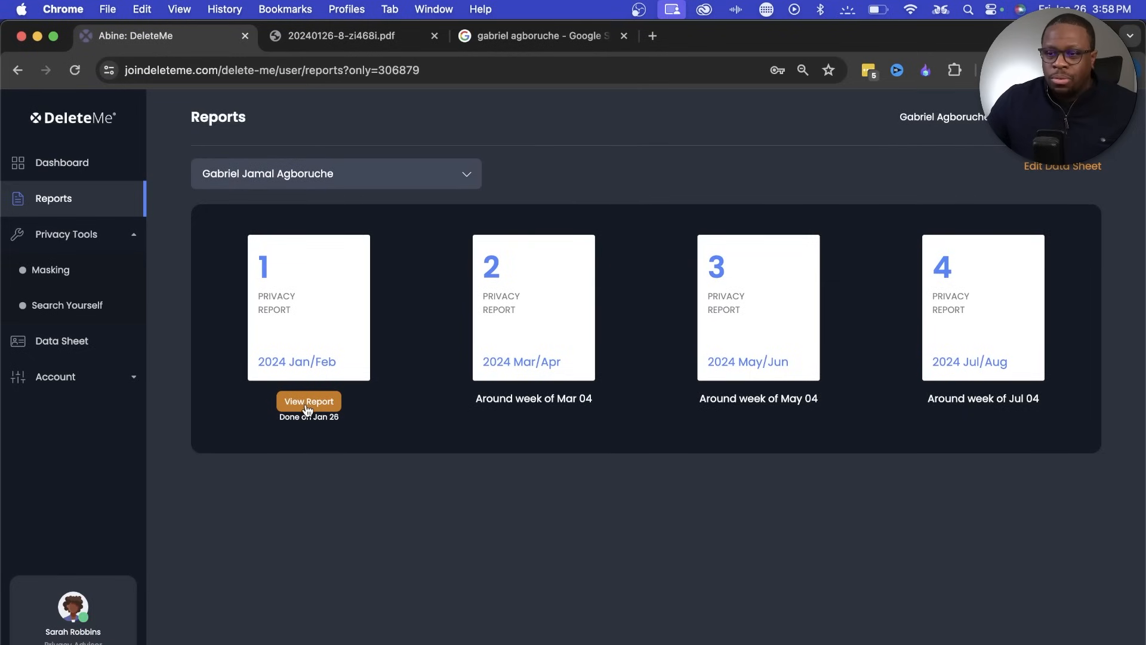
left_click(308, 400)
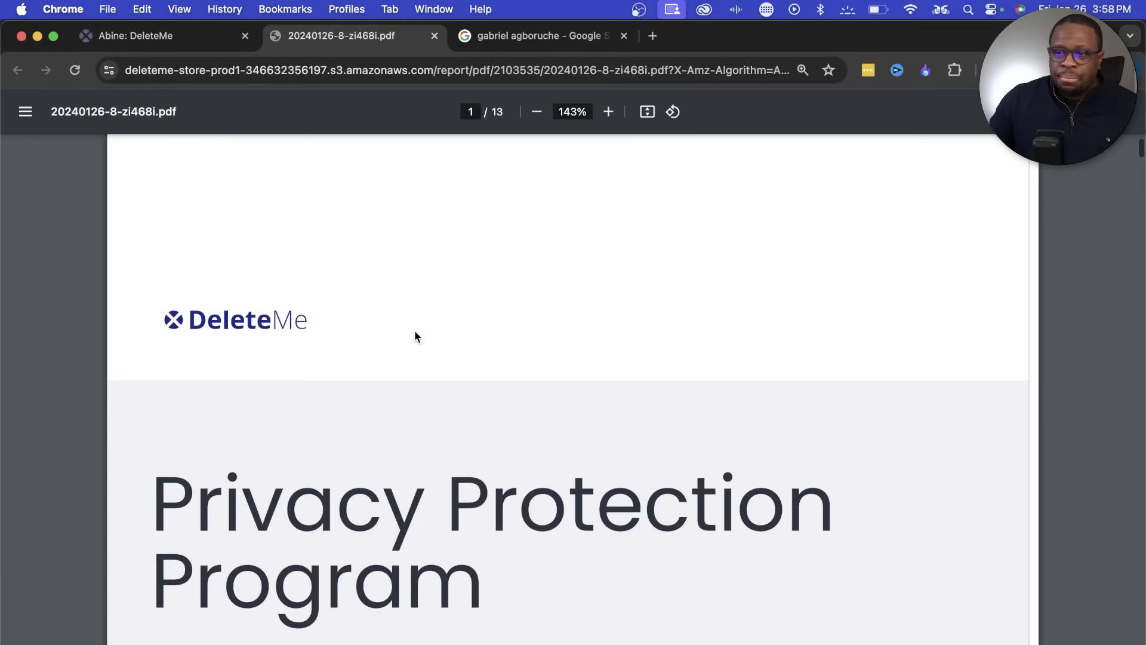
Step: Scroll to page 3's January 2024 summary: 634 reviewed, 157 removed, 62 brokers
scroll("down", 3)
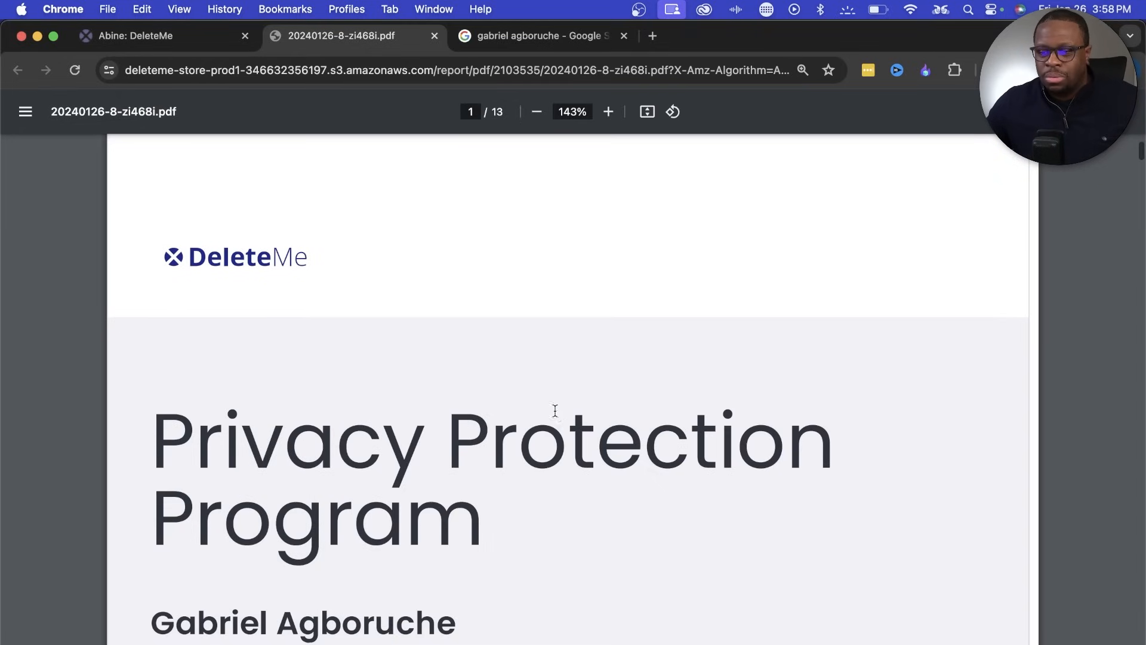
scroll("down", 3)
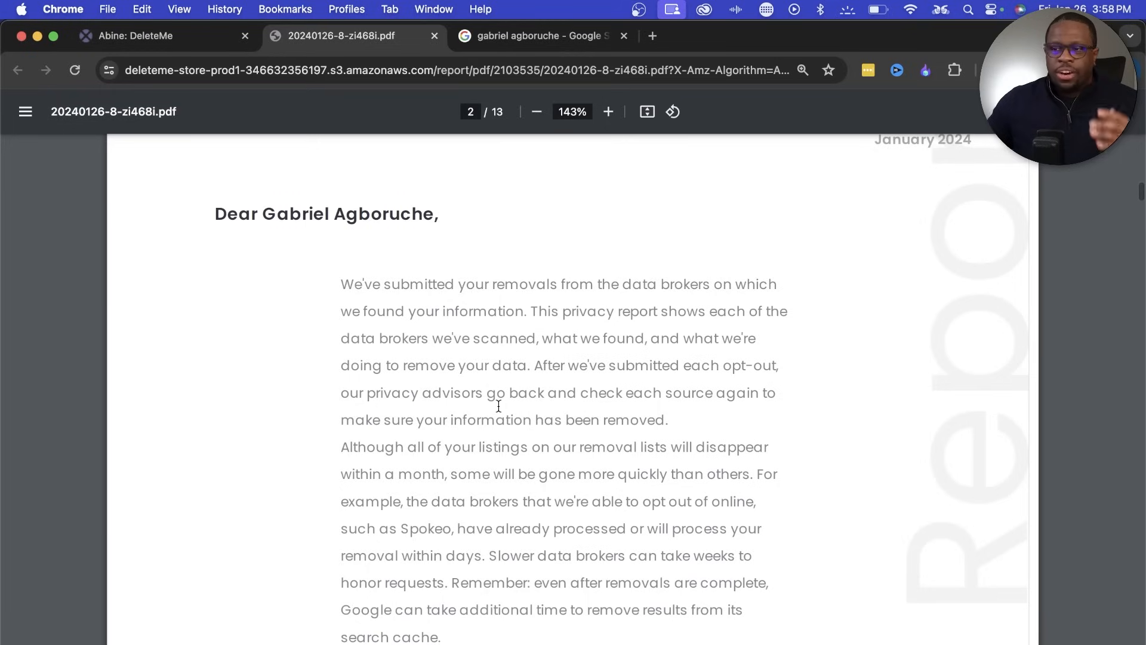
scroll("down", 3)
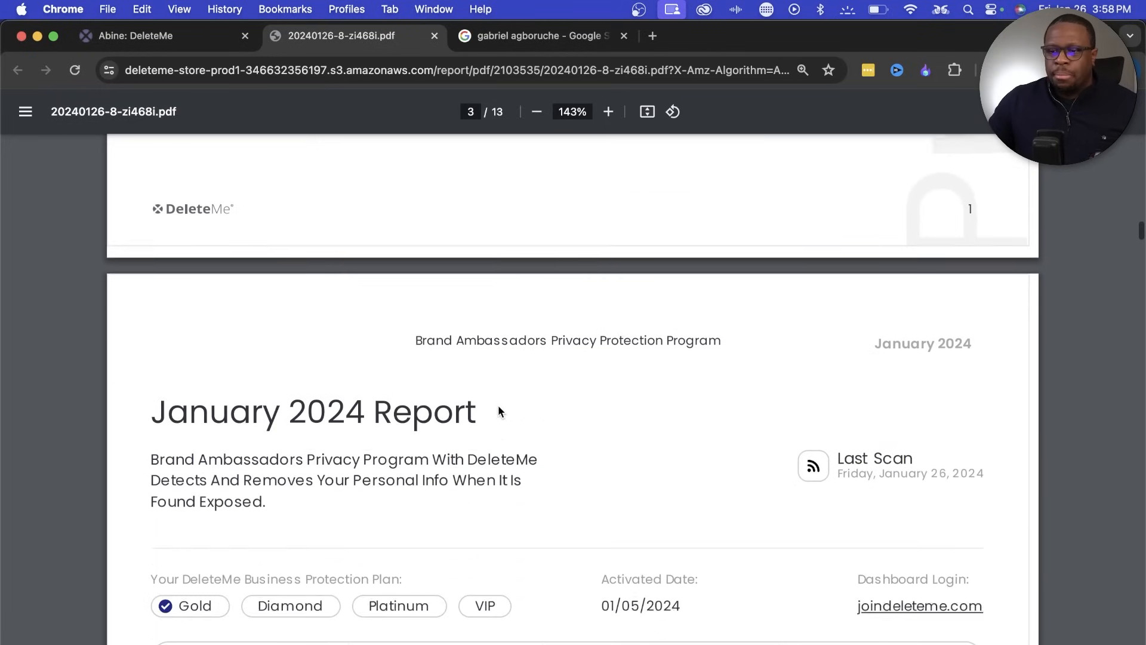
scroll("down", 3)
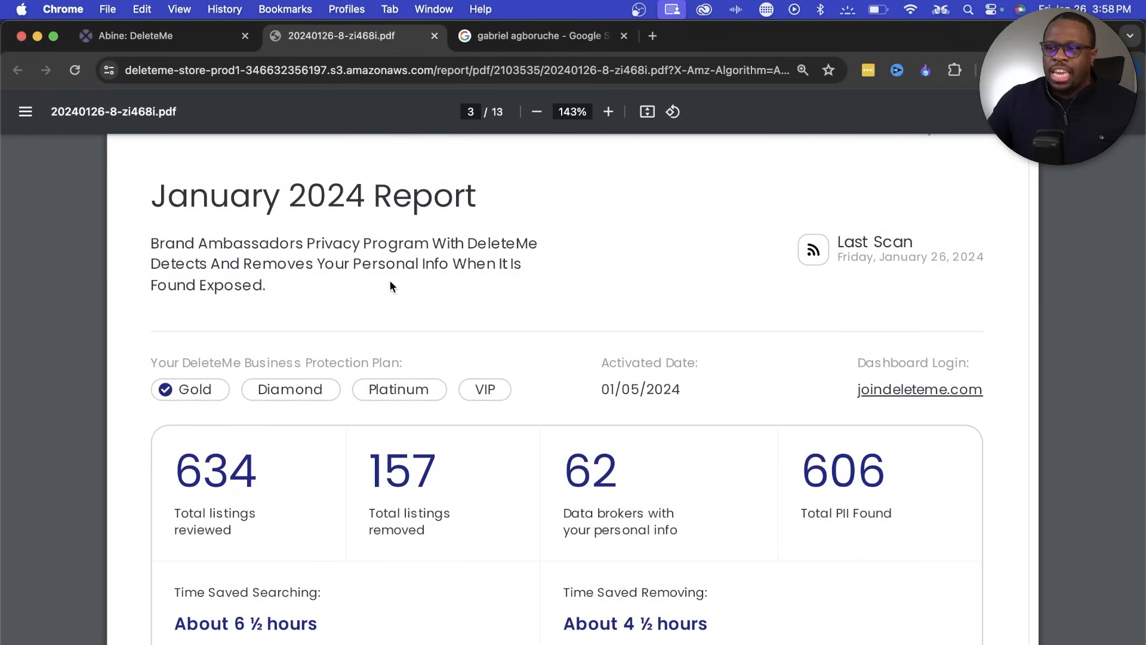
scroll("down", 3)
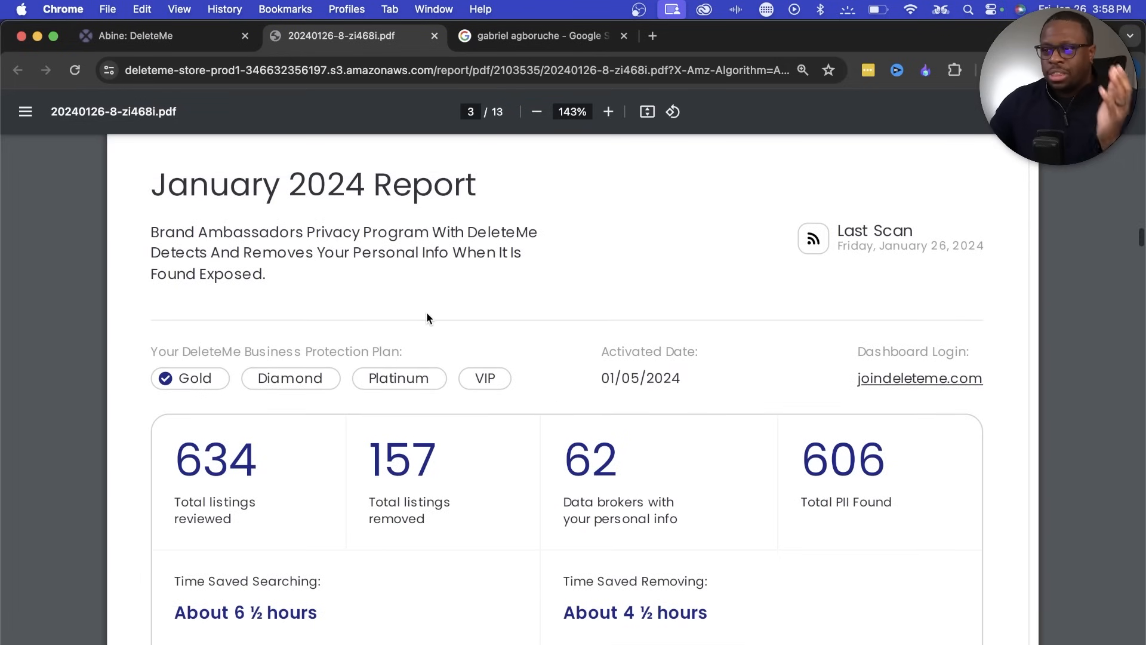
mouse_move(569, 408)
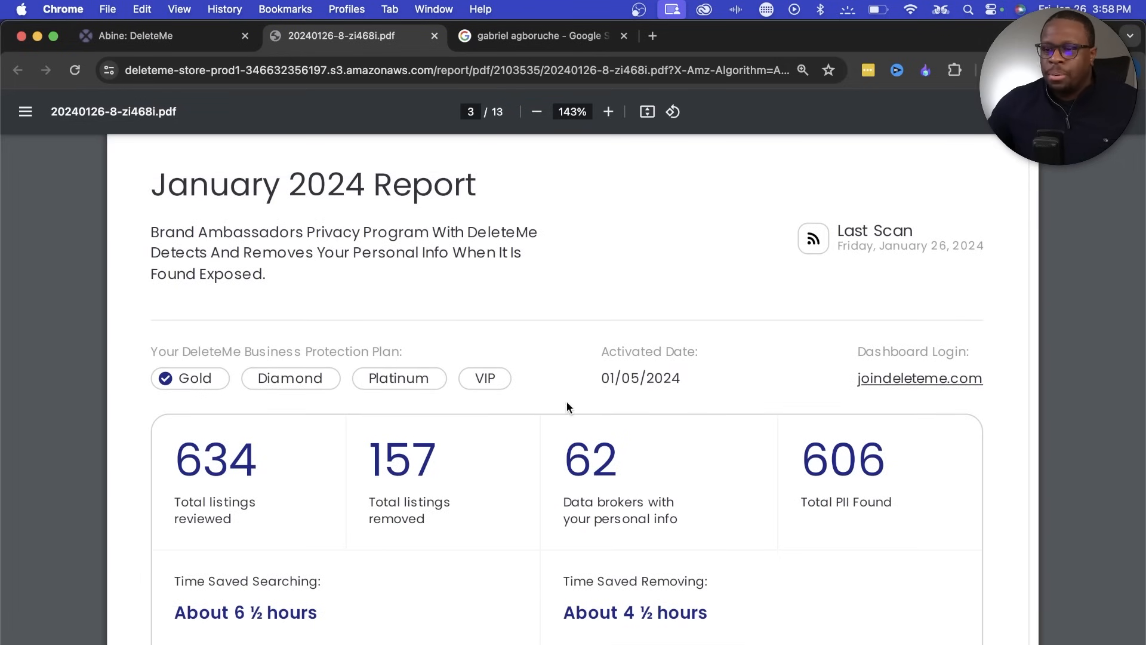
scroll("down", 3)
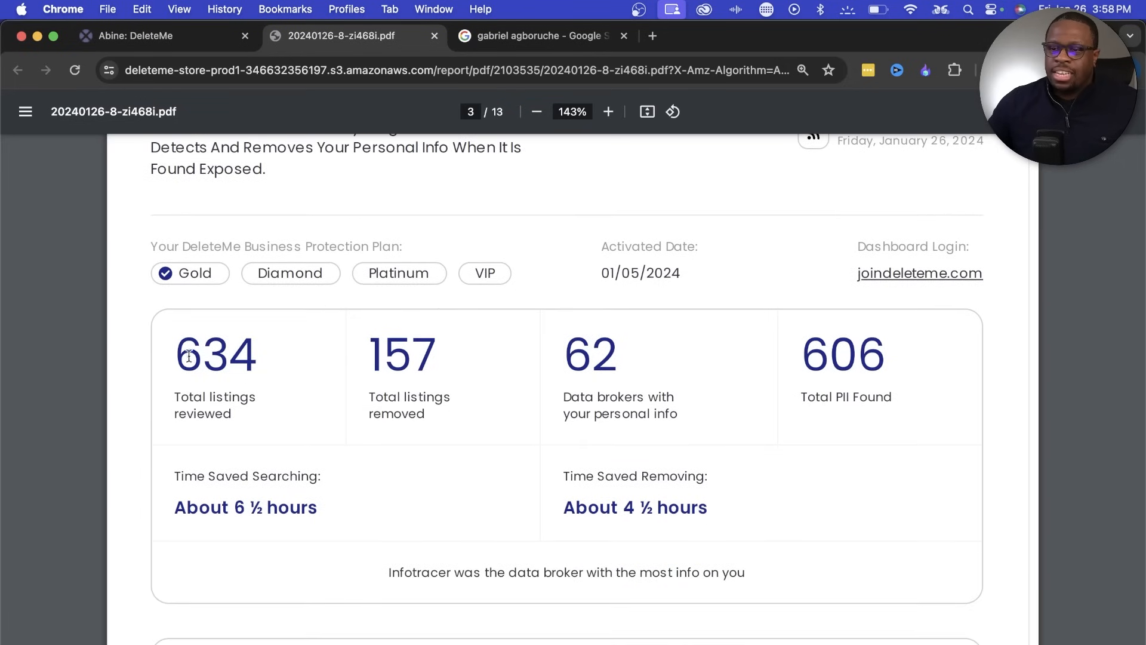
mouse_move(277, 429)
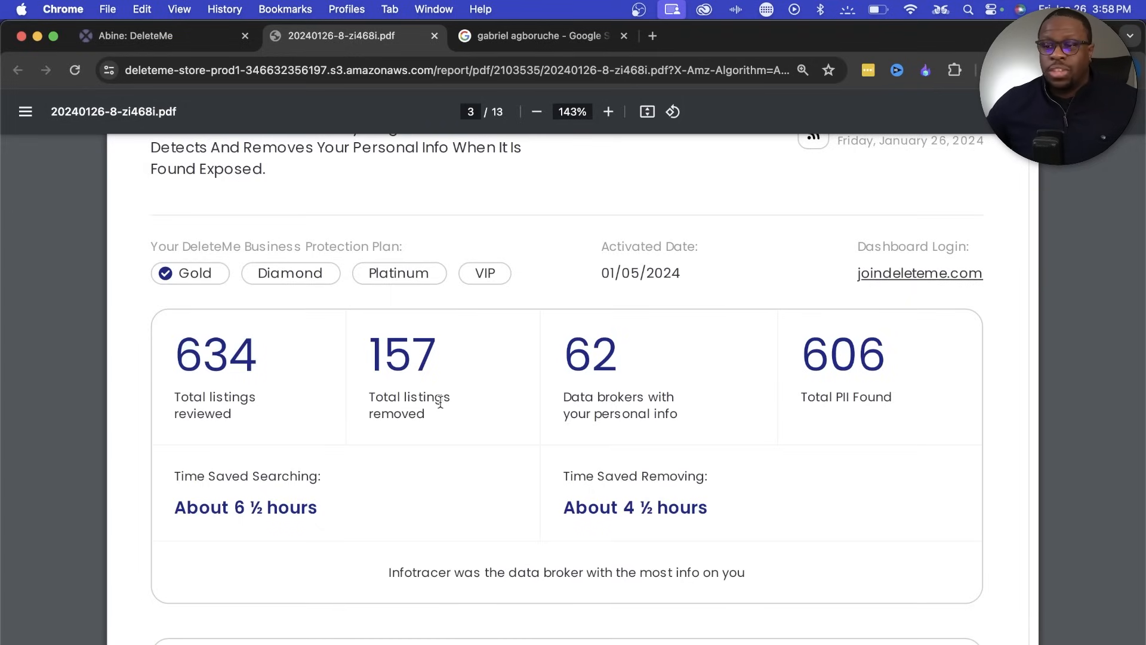
Step: Scroll past the listings charts, 606 PII found and Infotracer, to page 4's Report Findings
scroll("down", 3)
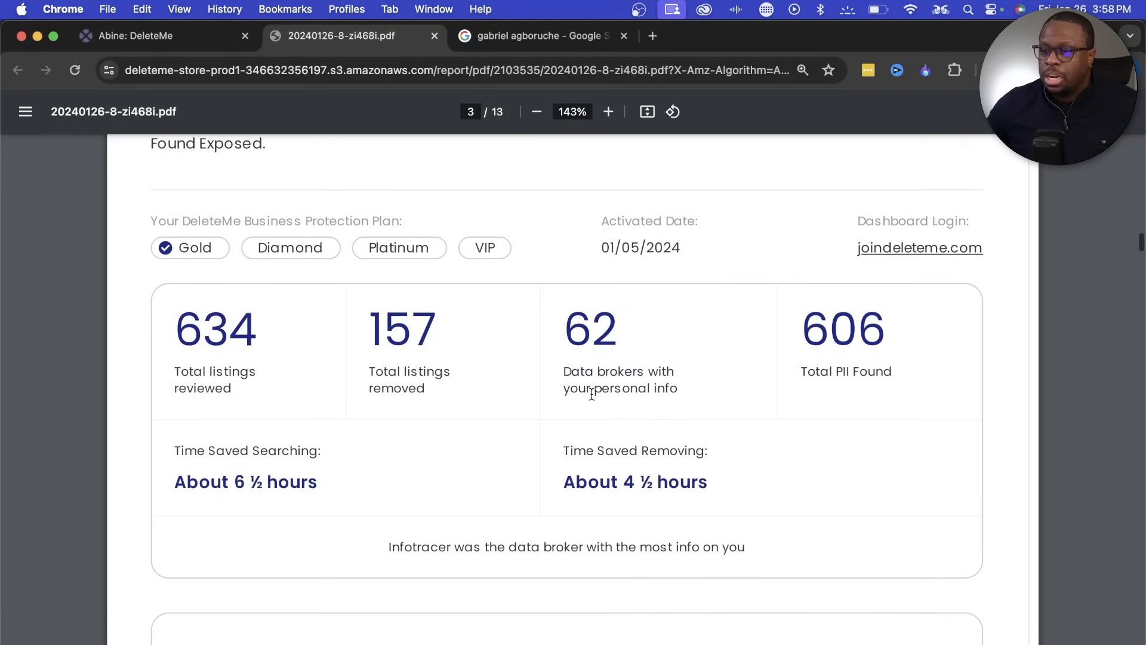
mouse_move(580, 344)
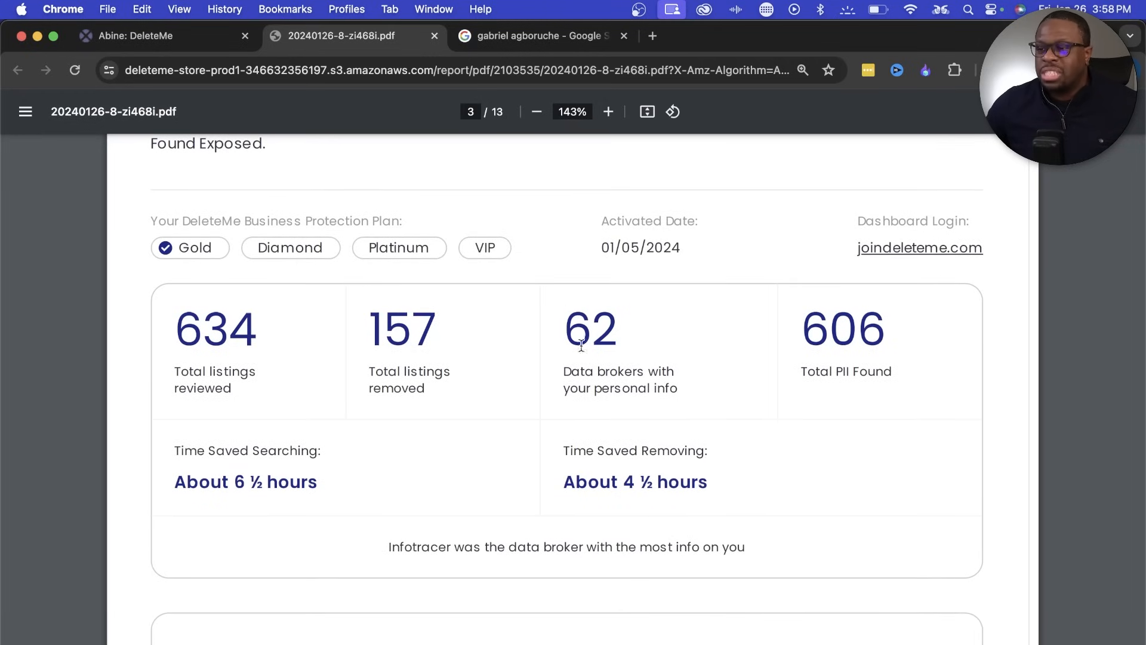
mouse_move(879, 379)
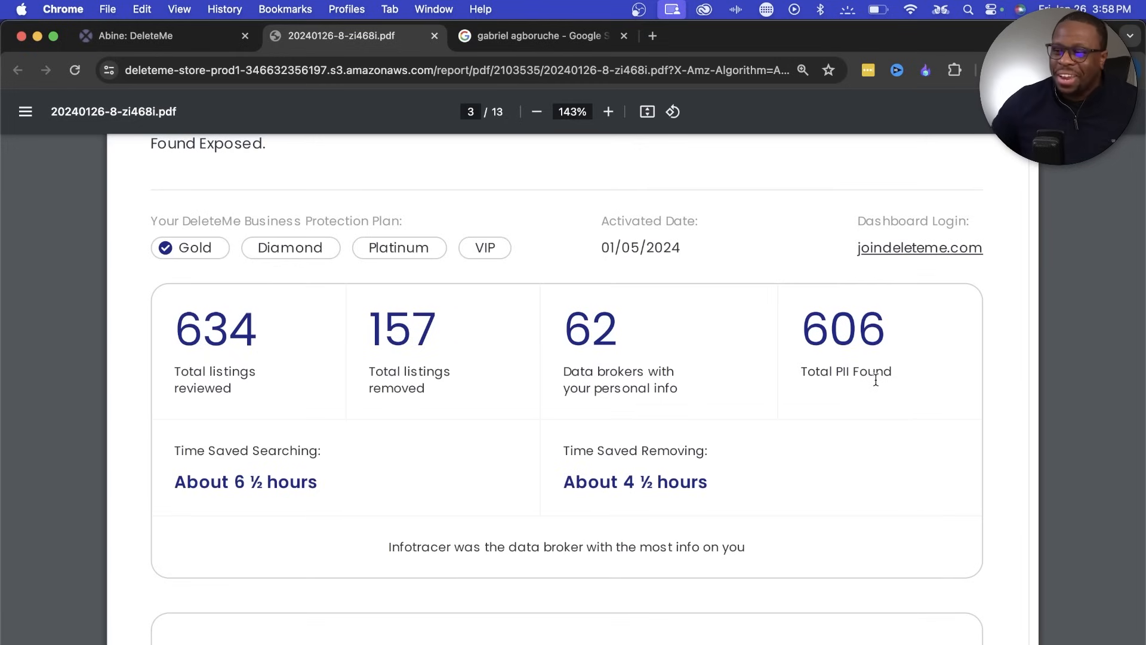
scroll("down", 3)
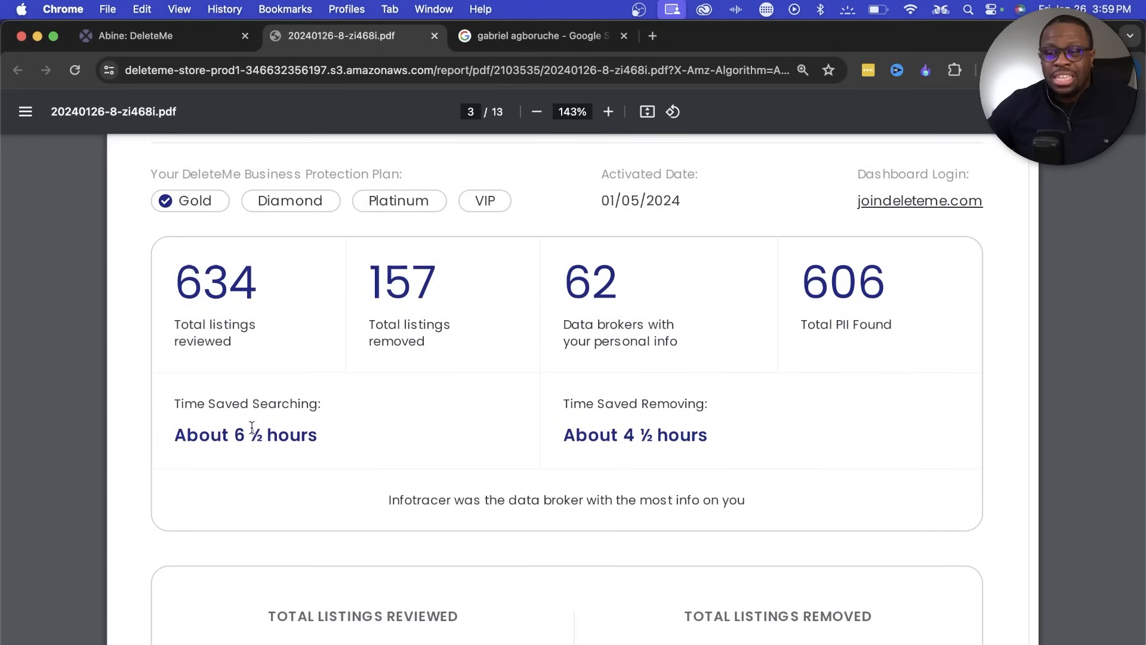
mouse_move(581, 476)
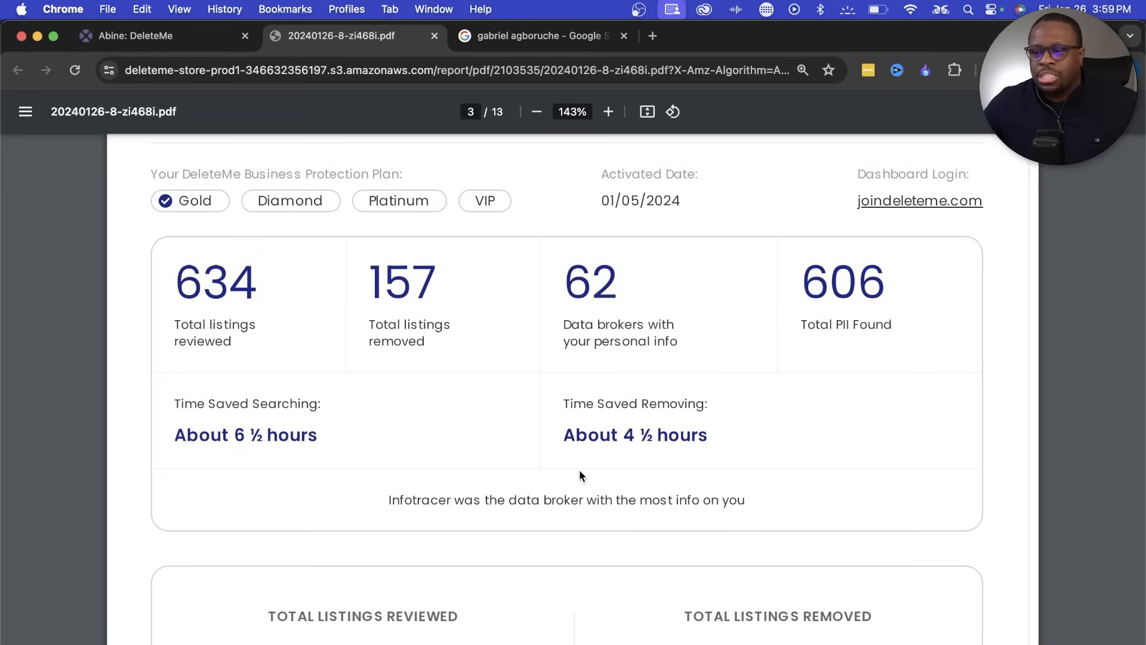
scroll("down", 3)
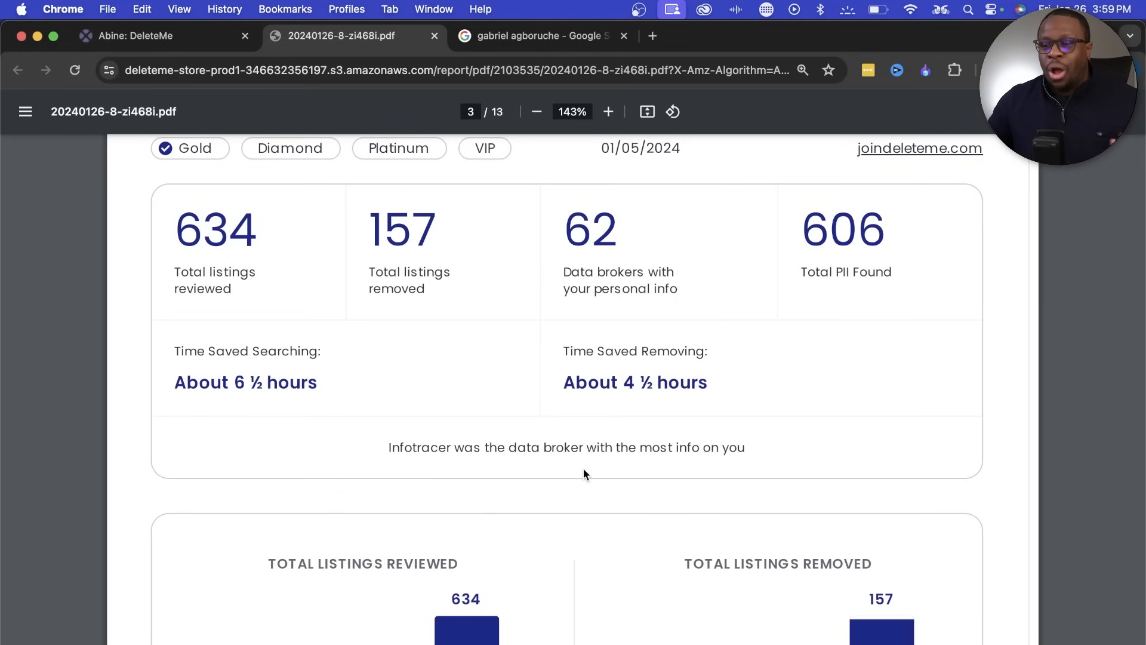
scroll("down", 3)
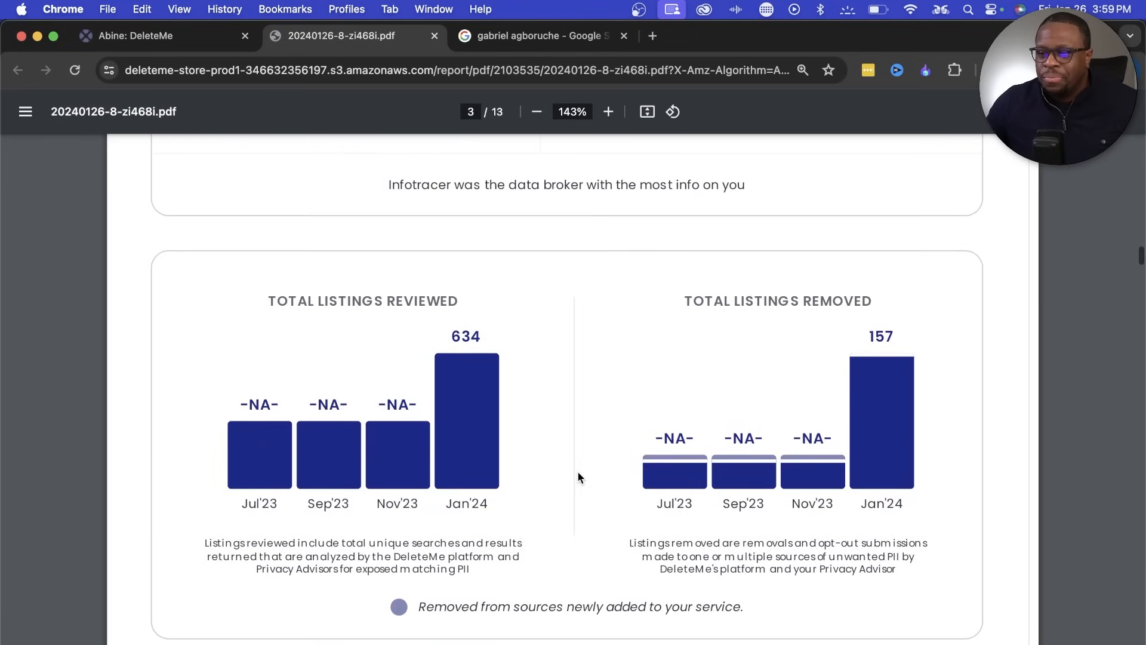
scroll("down", 3)
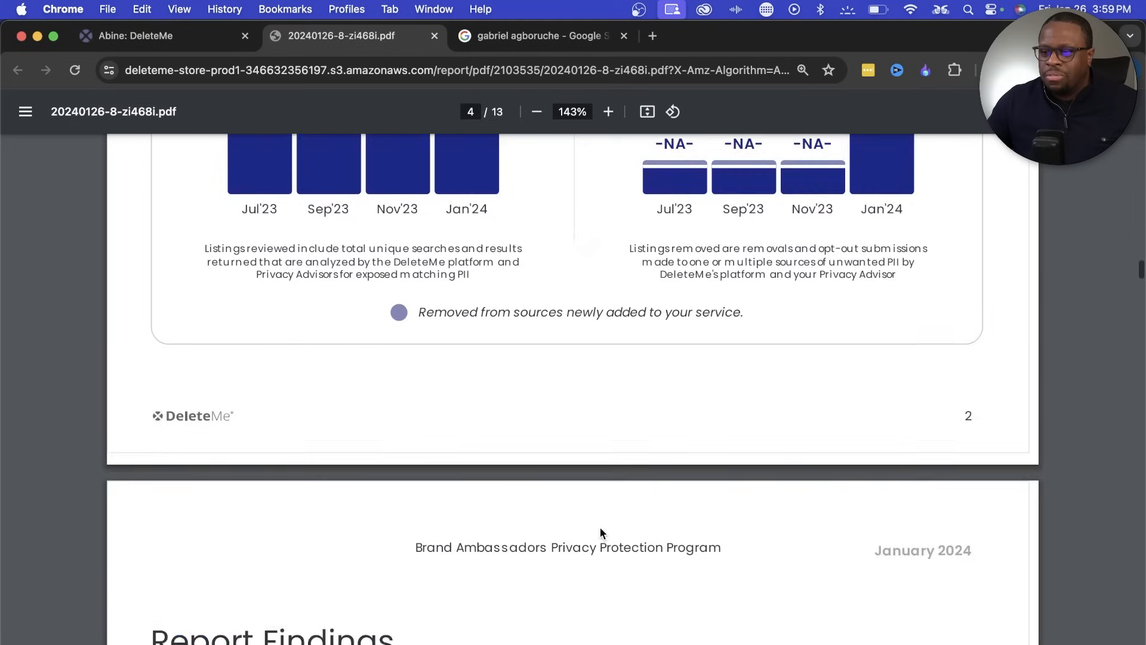
Step: Review the broker removal table (BeenVerified, FastPeopleSearch), then switch to the Google results tab
scroll("down", 3)
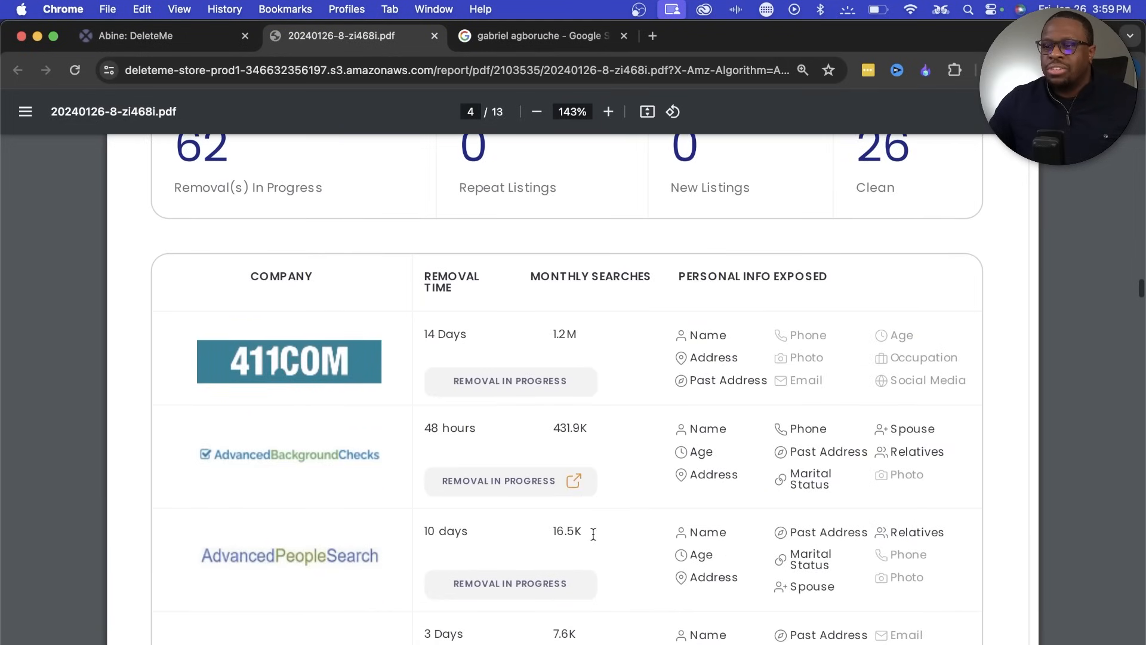
scroll("down", 3)
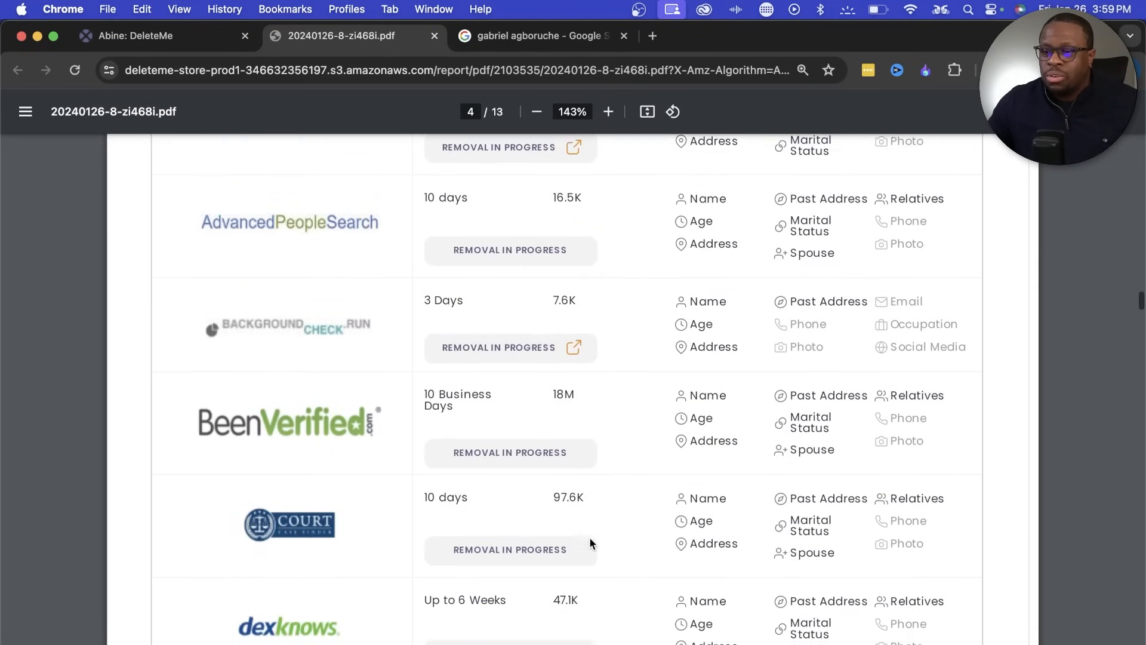
scroll("down", 3)
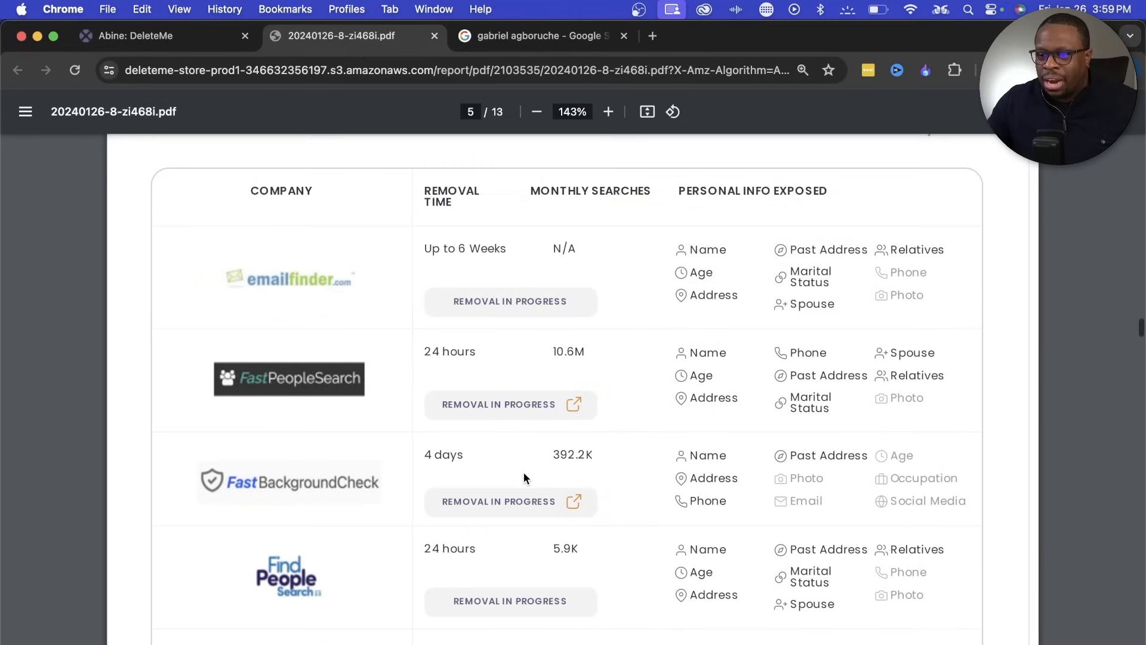
scroll("down", 3)
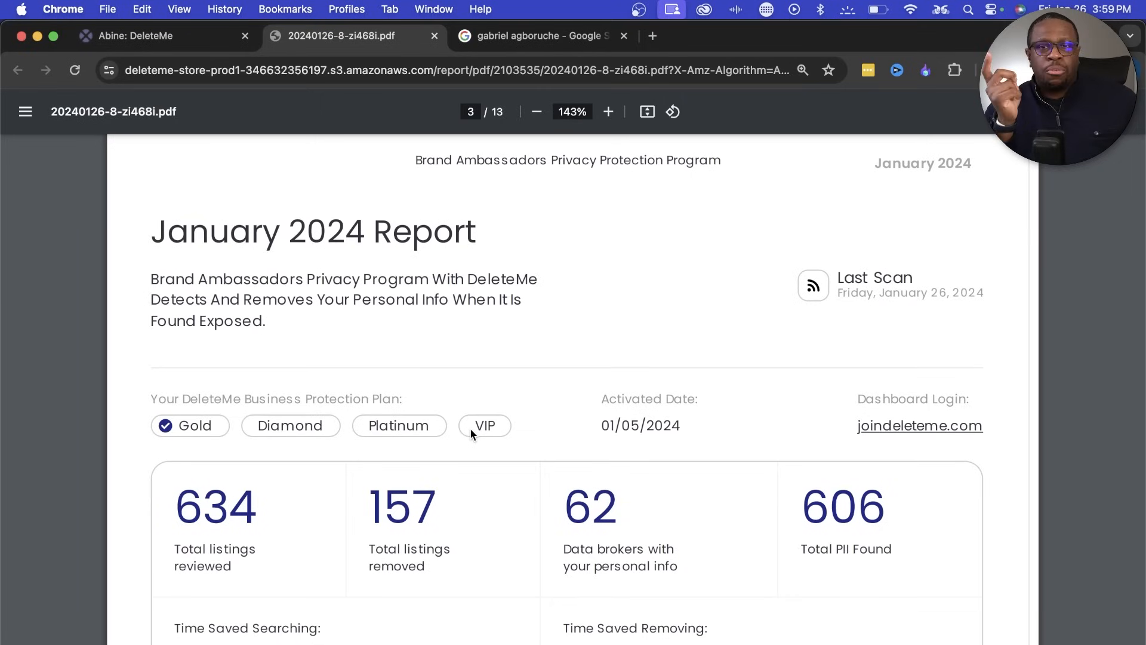
mouse_move(835, 93)
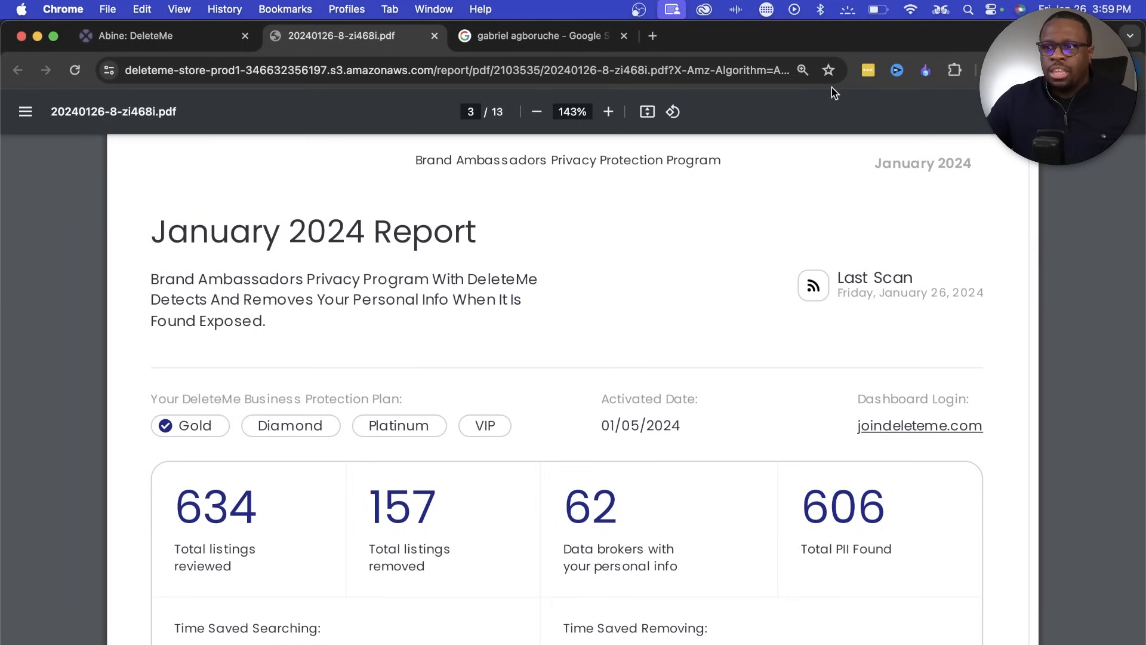
left_click(540, 36)
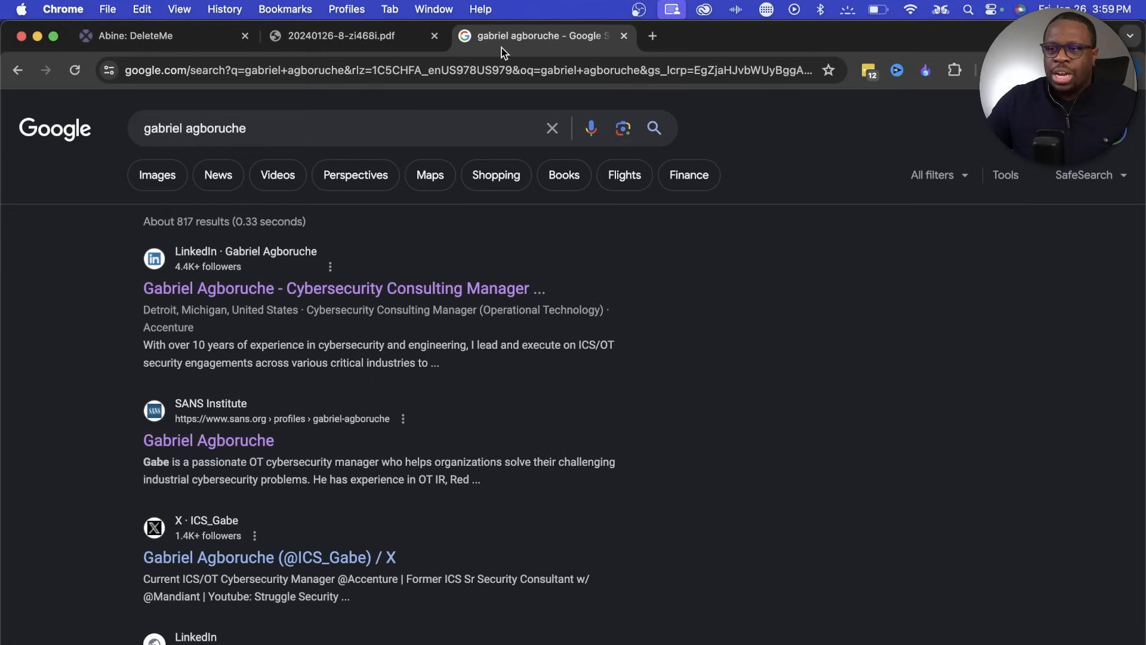
mouse_move(288, 128)
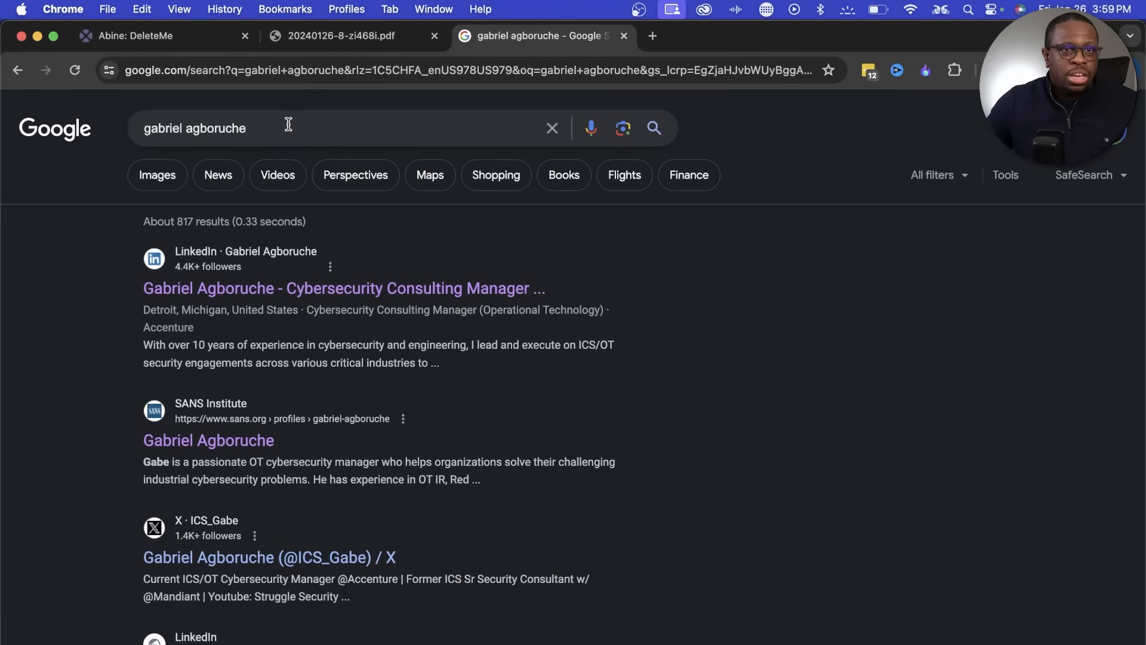
scroll("down", 3)
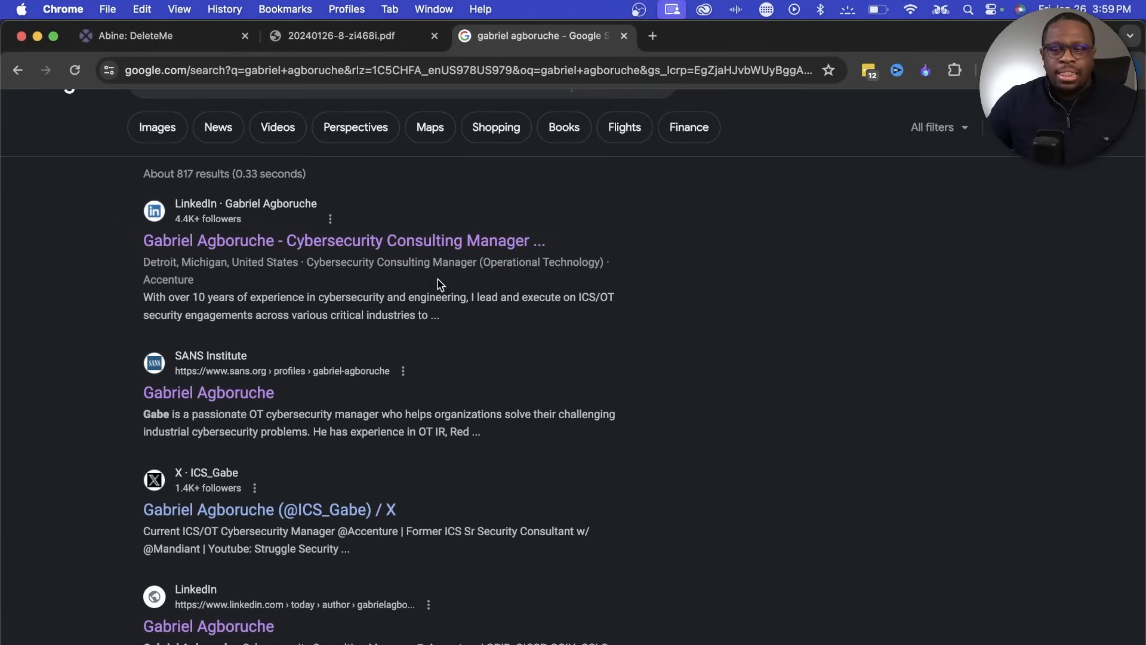
mouse_move(496, 276)
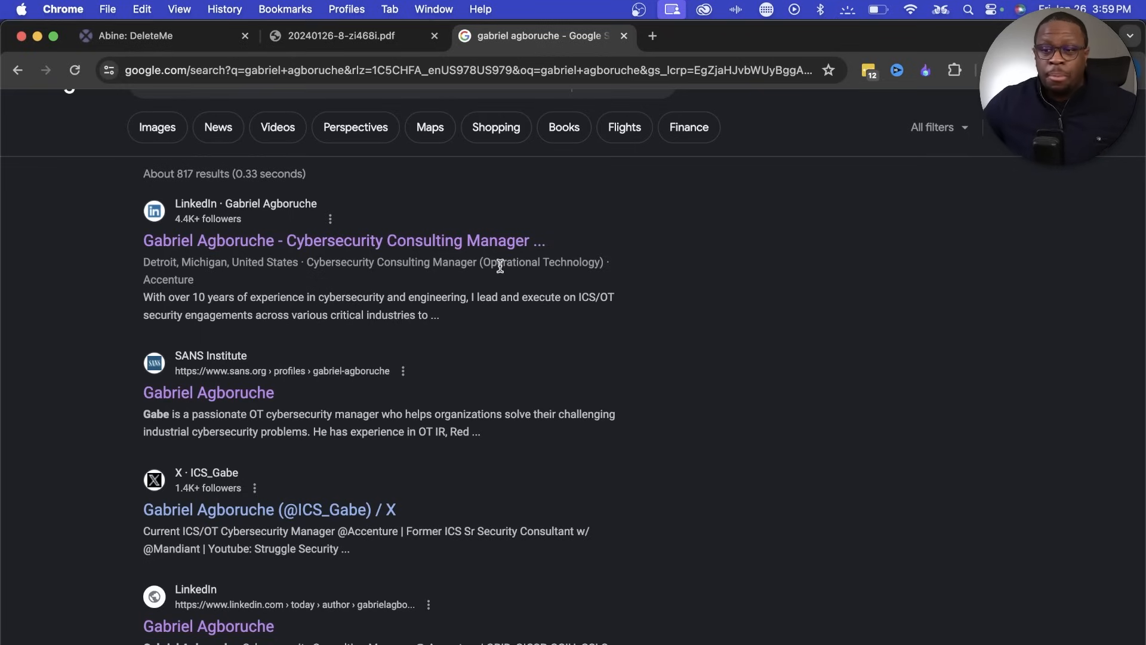
mouse_move(501, 276)
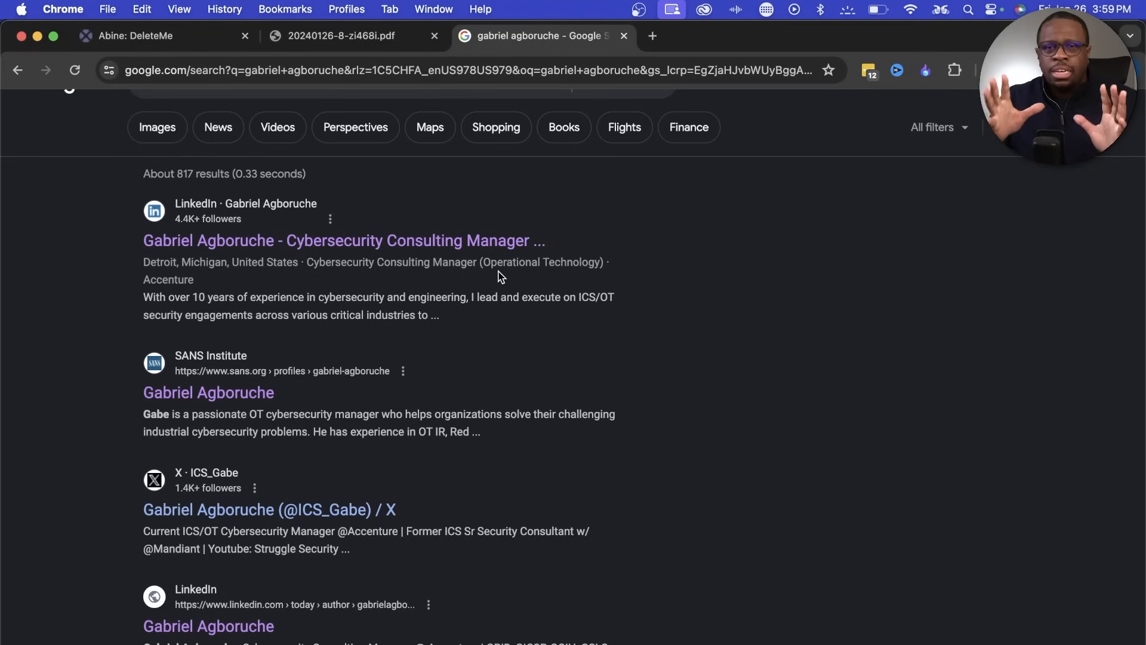
scroll("down", 3)
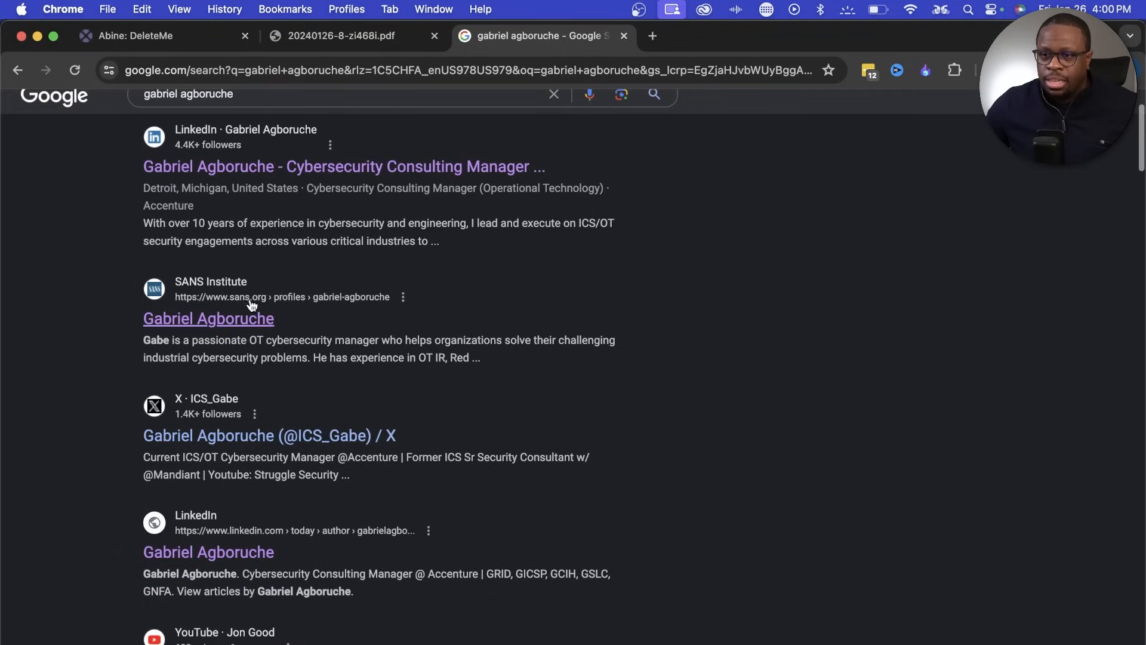
mouse_move(236, 330)
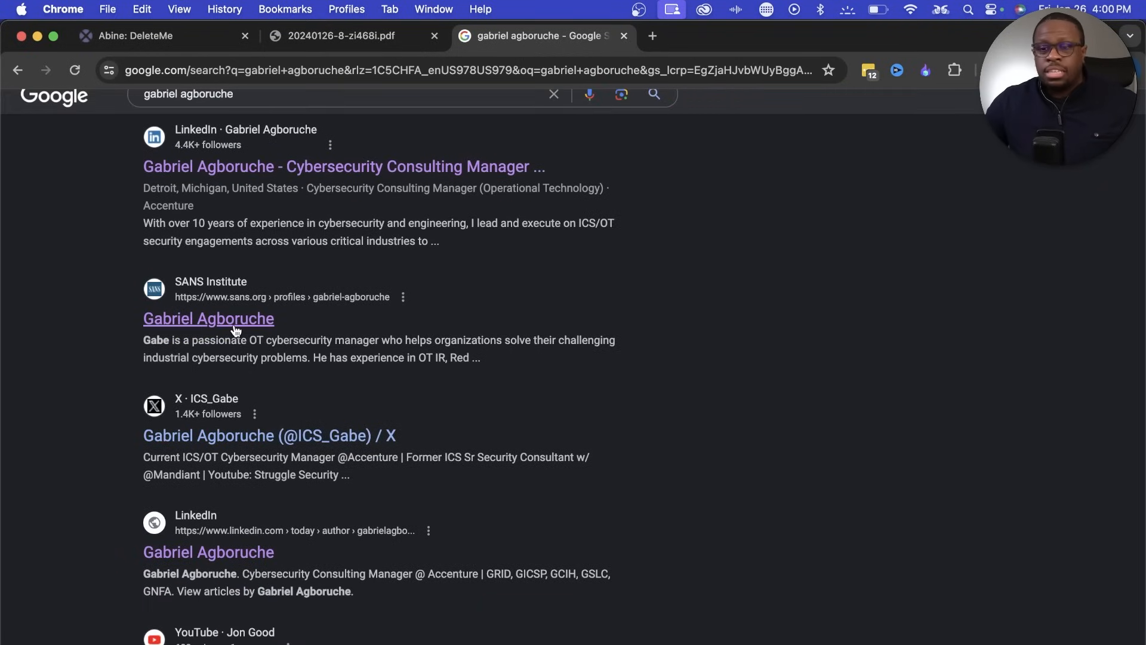
mouse_move(264, 336)
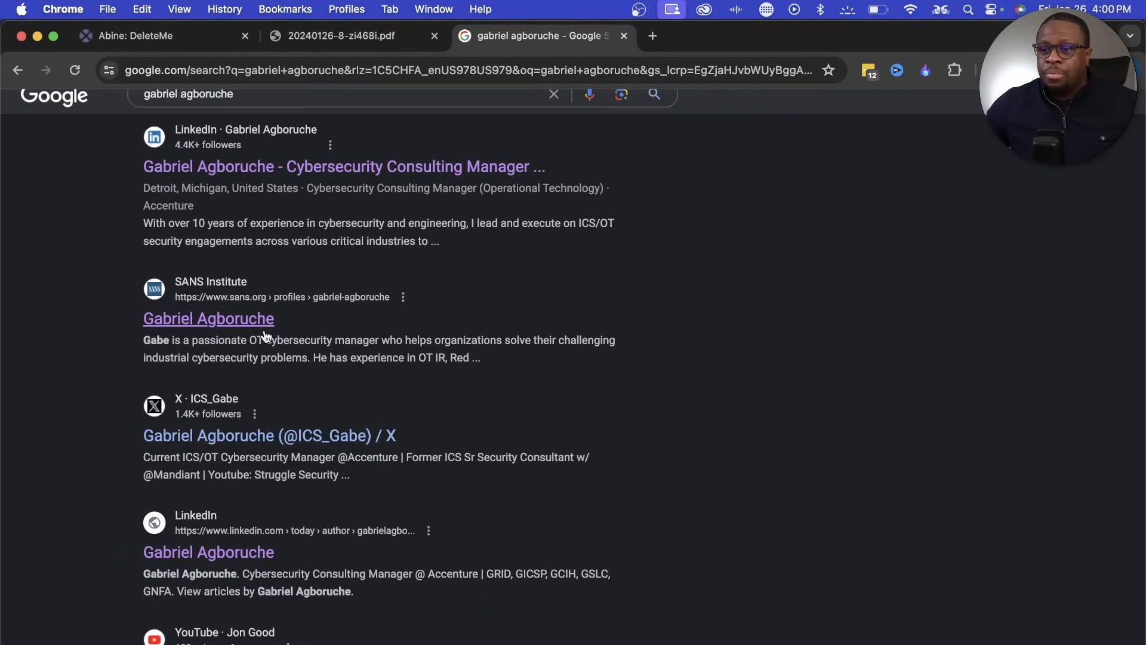
scroll("down", 3)
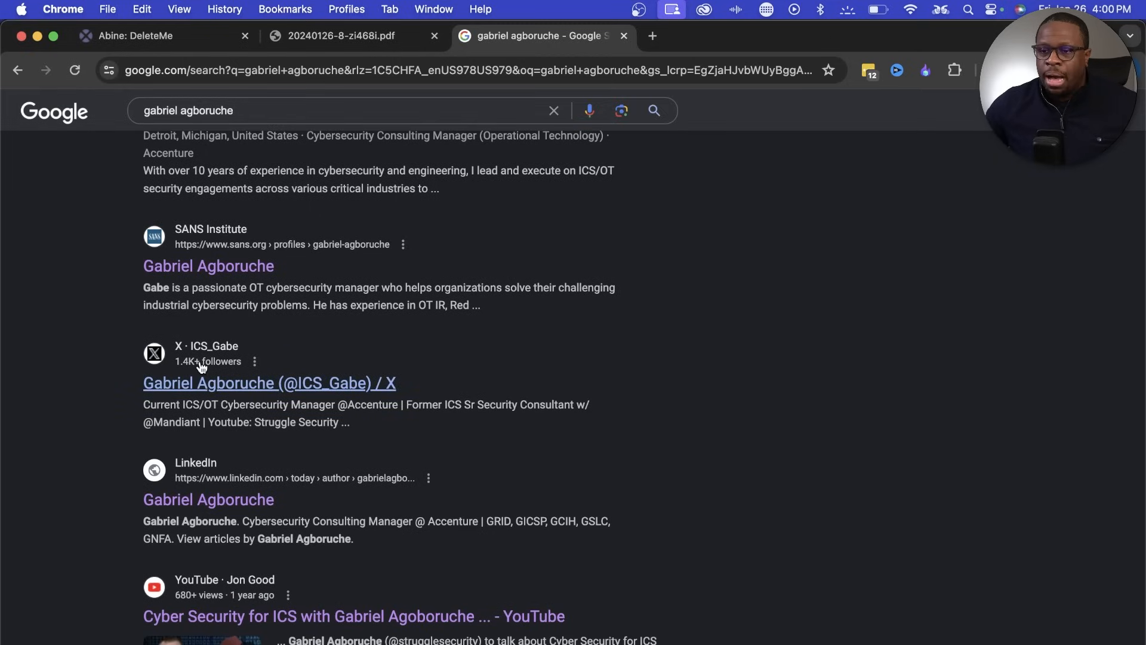
Step: Scroll past Images to the SANS ICS Summit video, Jon Good and Ampere results
scroll("down", 3)
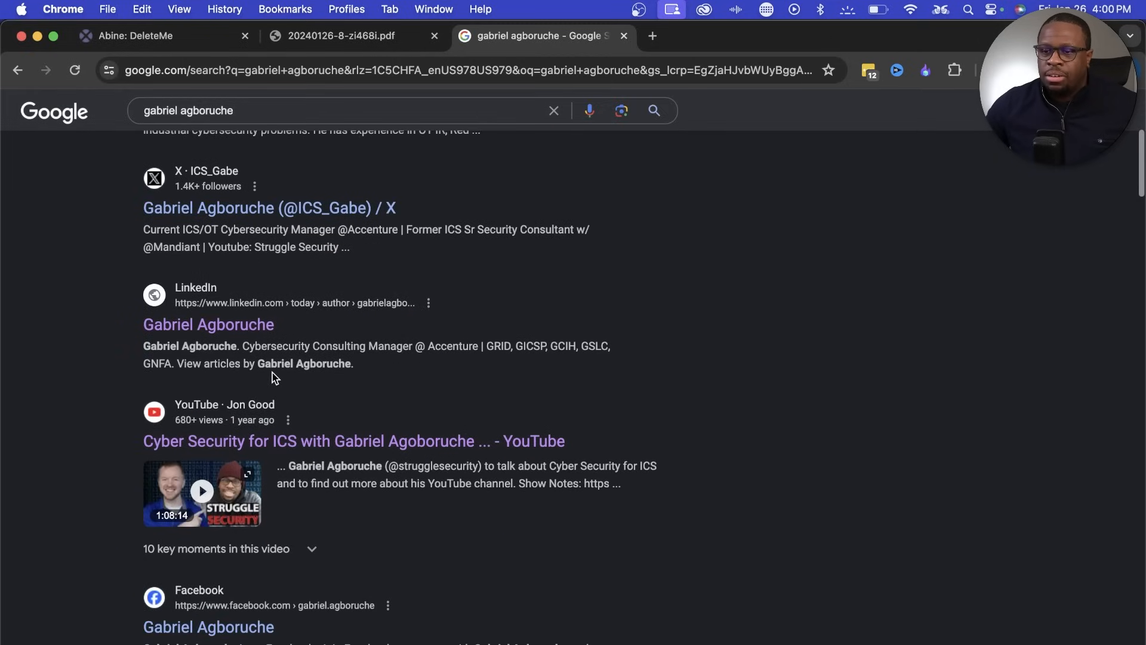
scroll("down", 3)
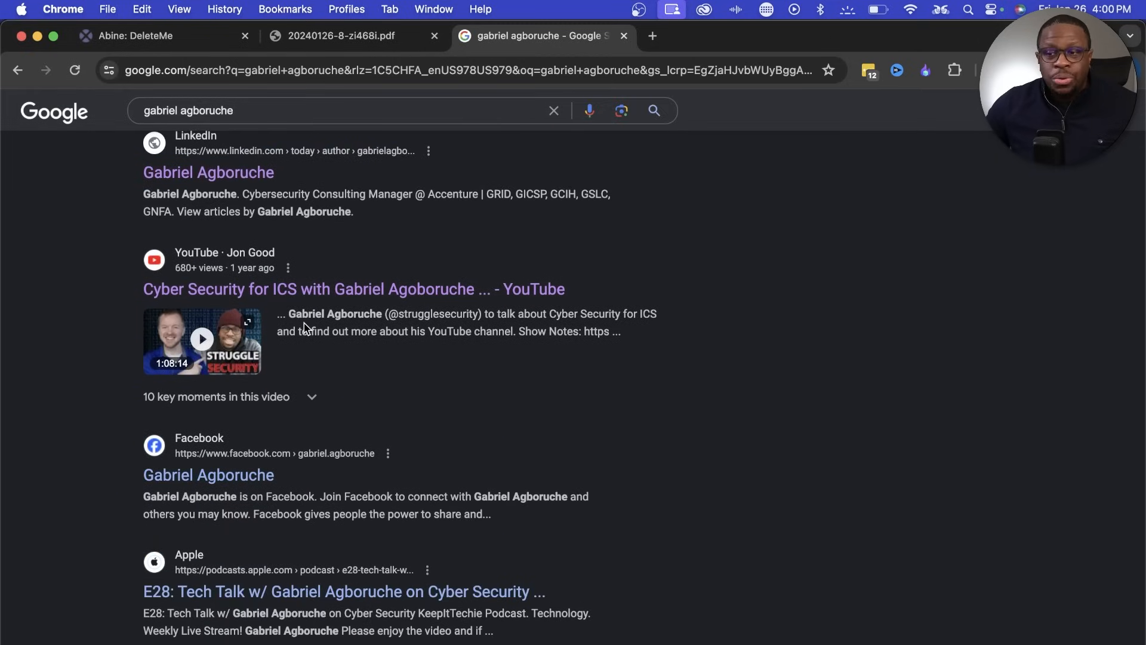
scroll("down", 3)
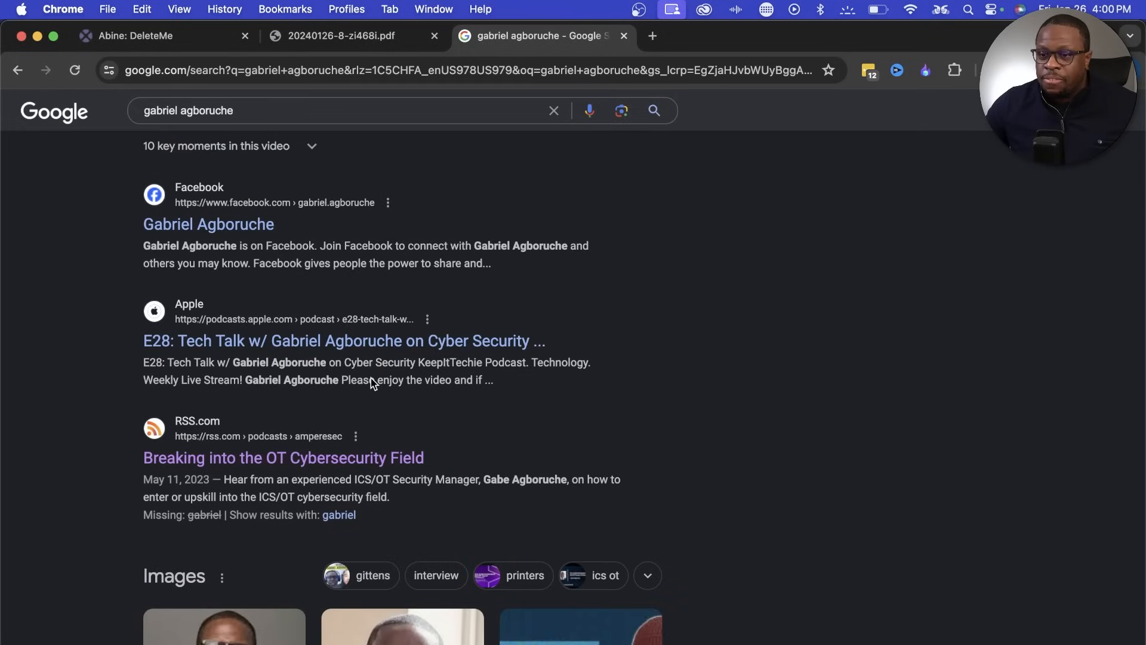
mouse_move(355, 437)
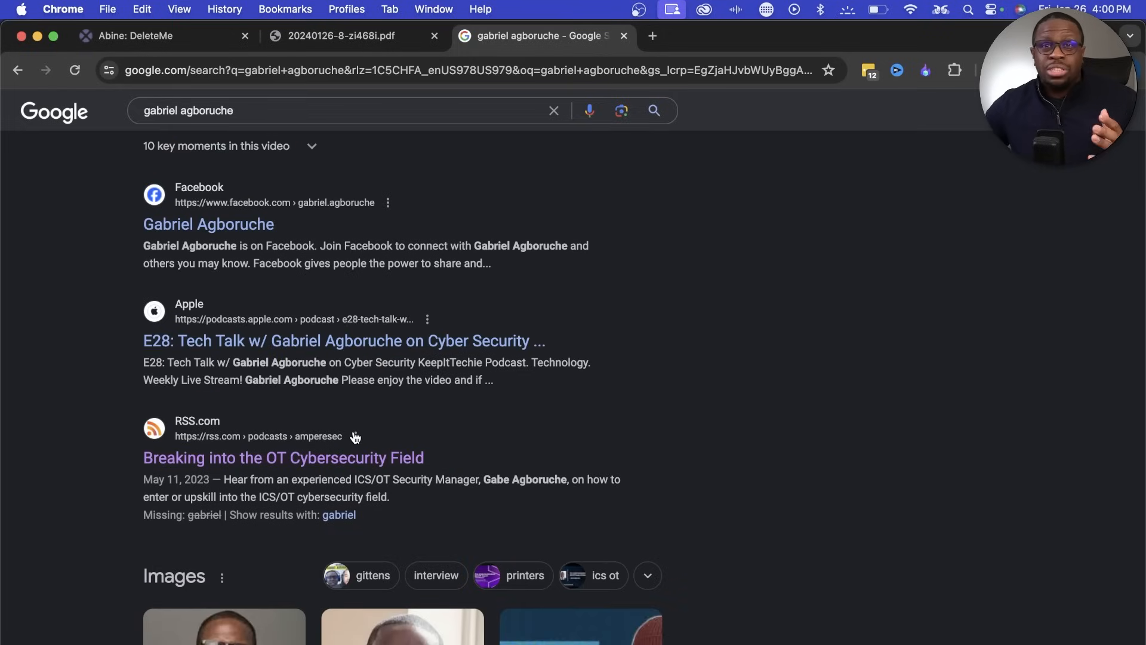
scroll("down", 3)
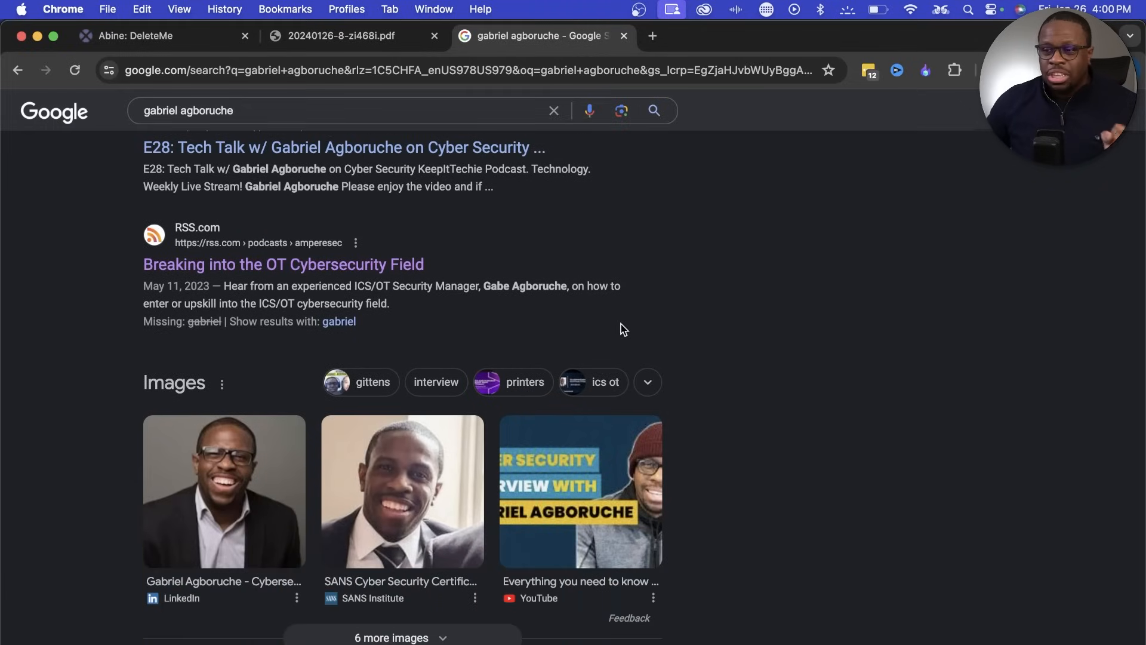
mouse_move(608, 347)
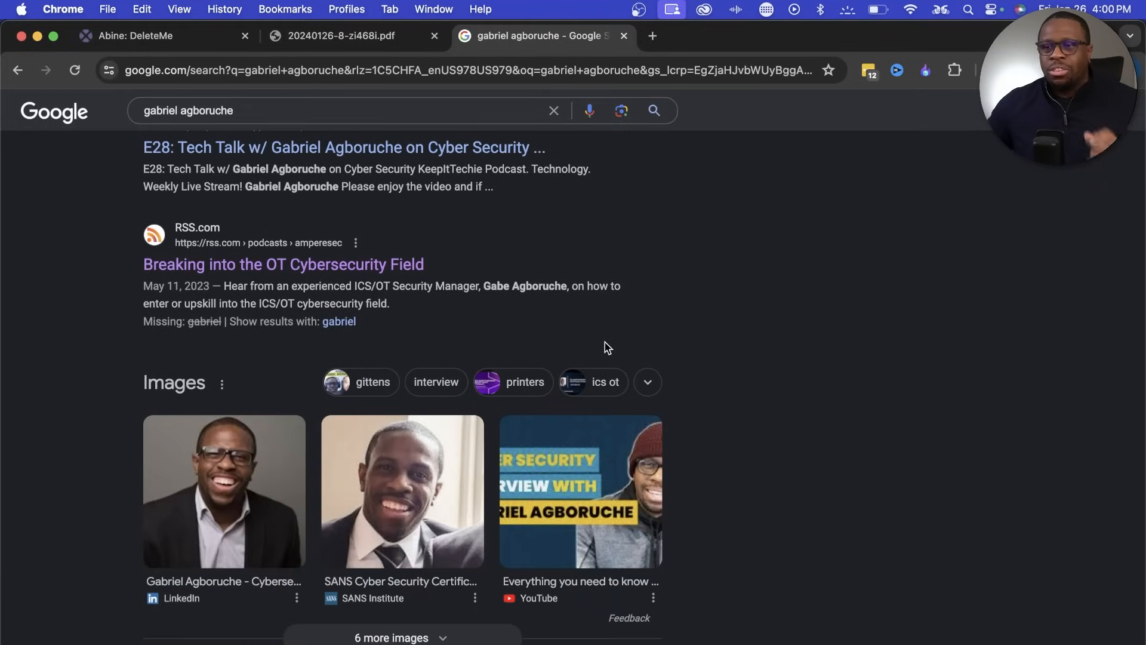
mouse_move(355, 35)
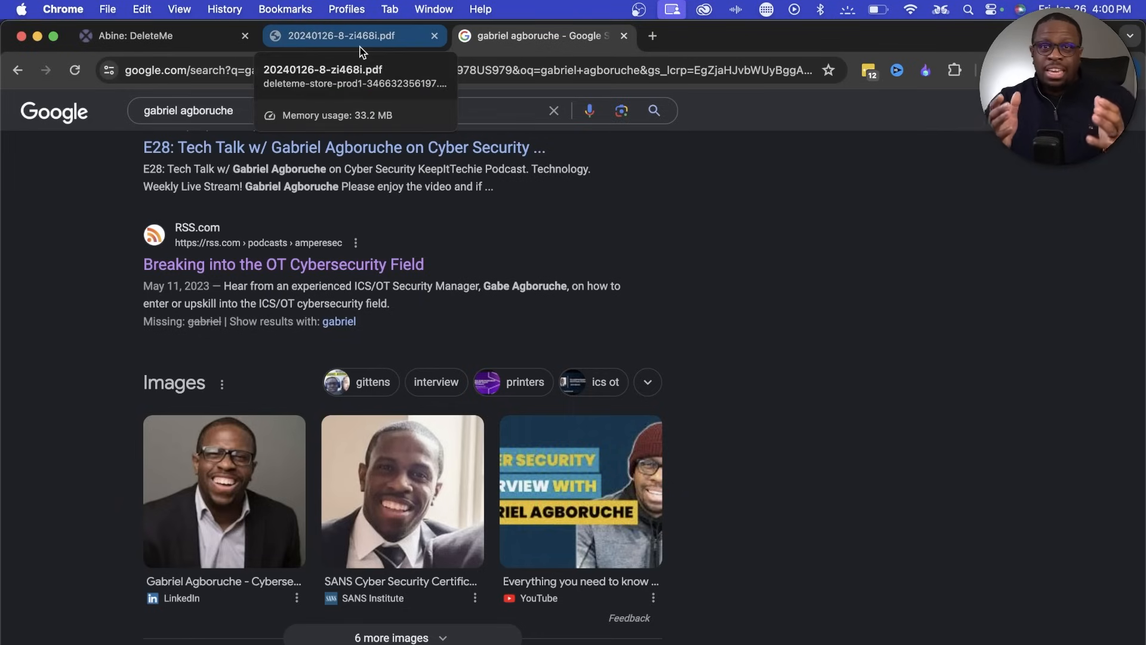
scroll("down", 3)
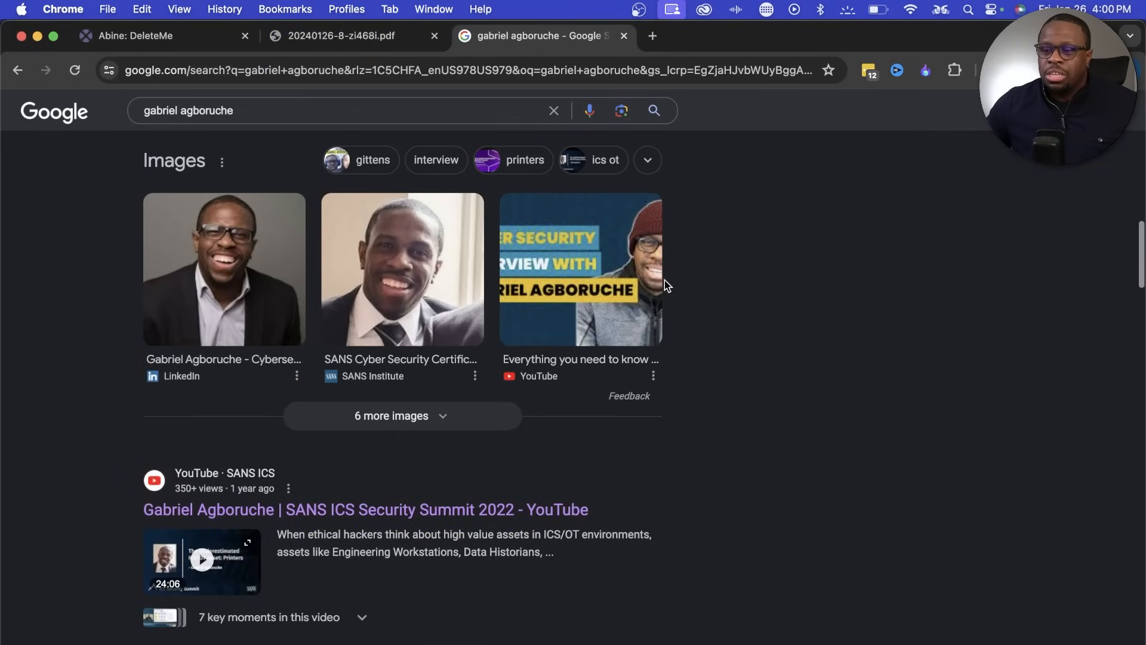
scroll("down", 3)
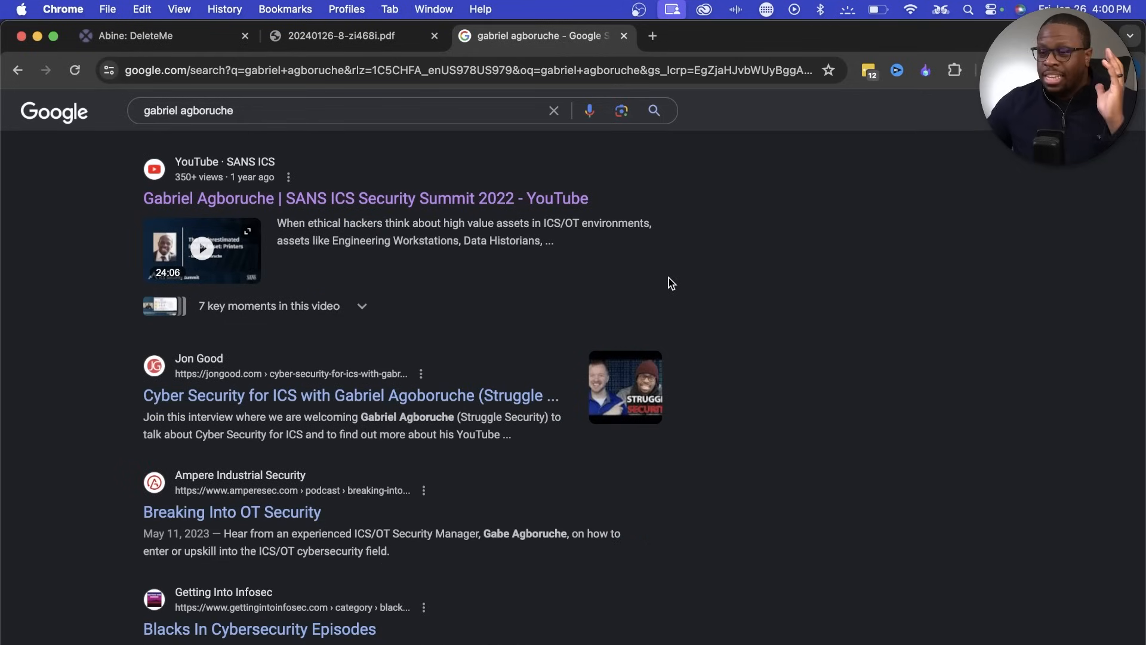
scroll("down", 3)
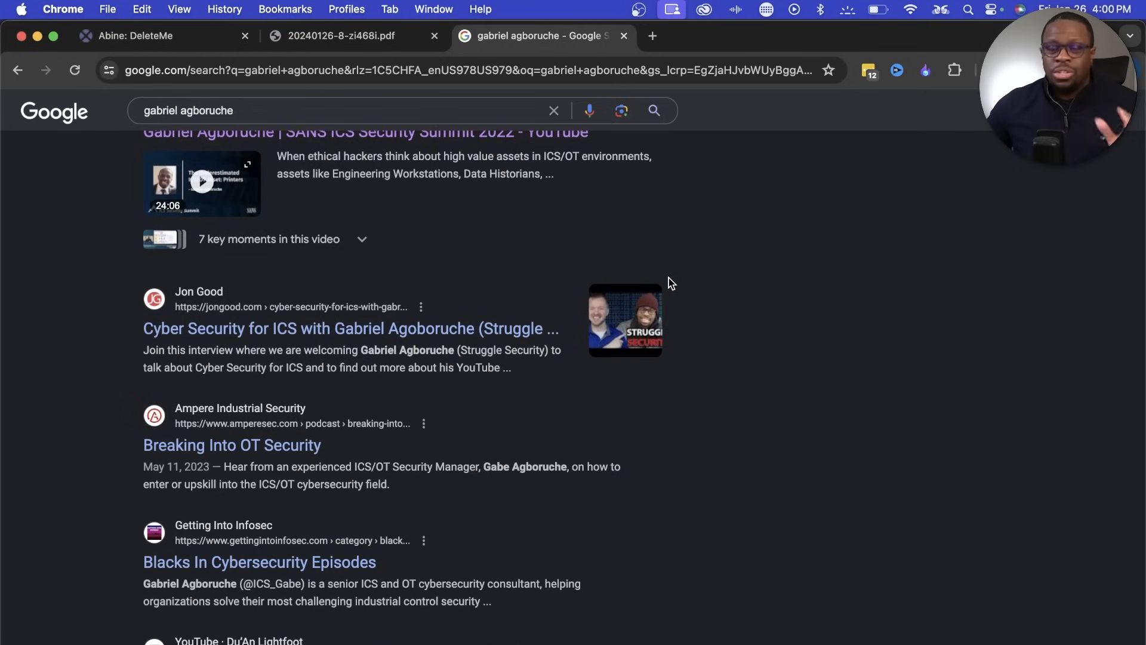